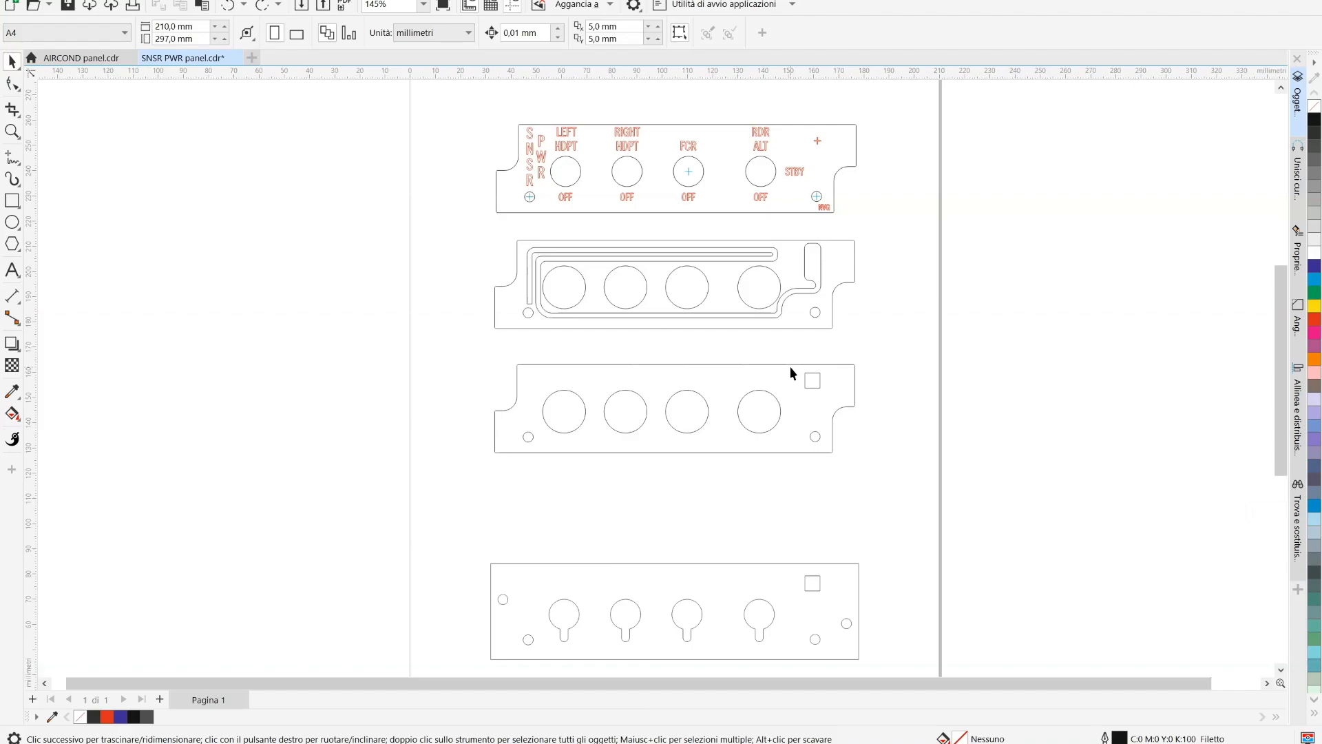
mouse_move(705, 601)
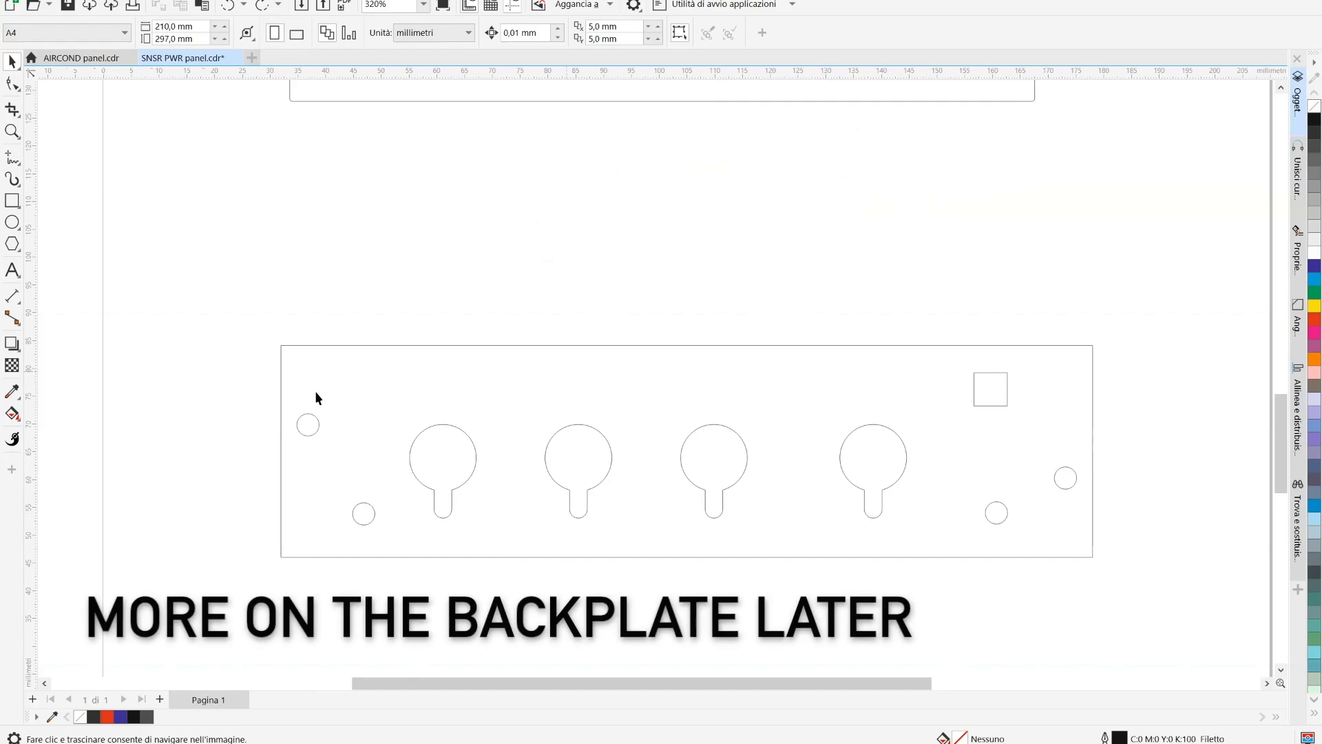
mouse_move(909, 409)
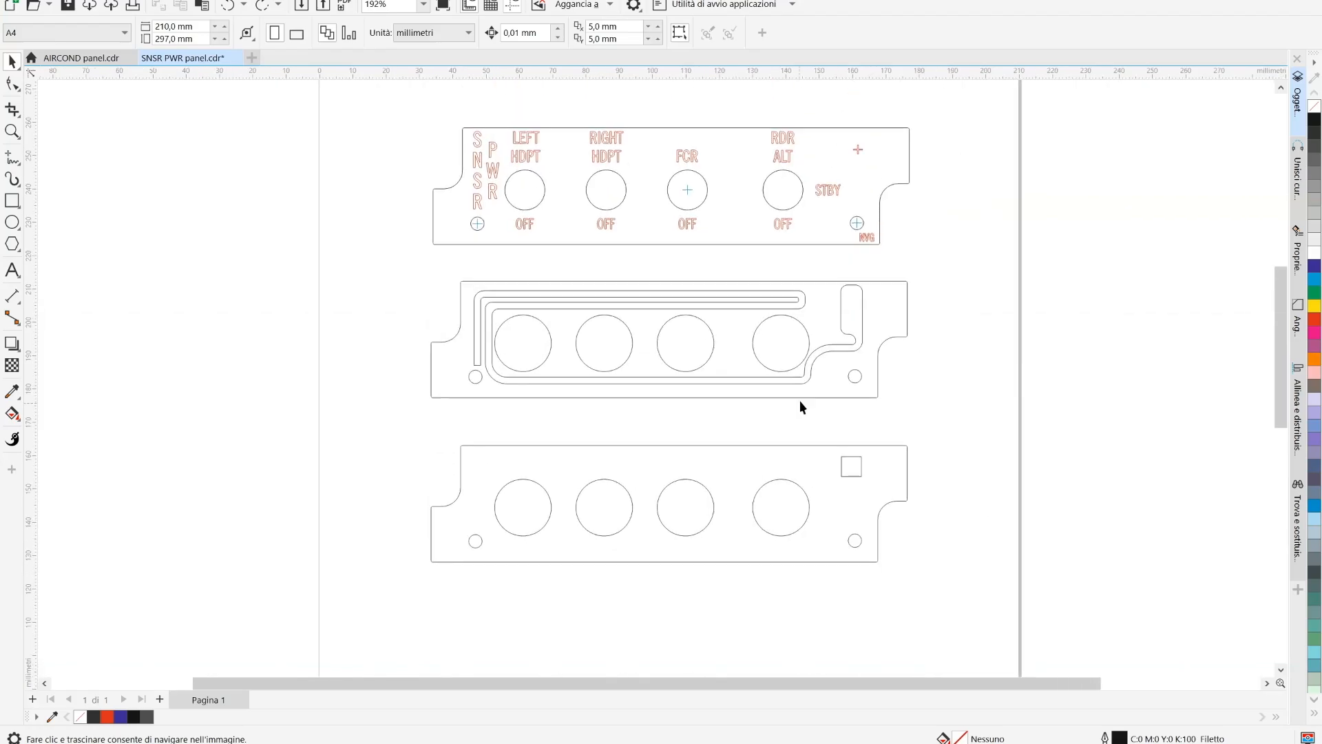
Scroll through the stacked front and channel plates to compare switch holes and outlines.
scroll("down", 3)
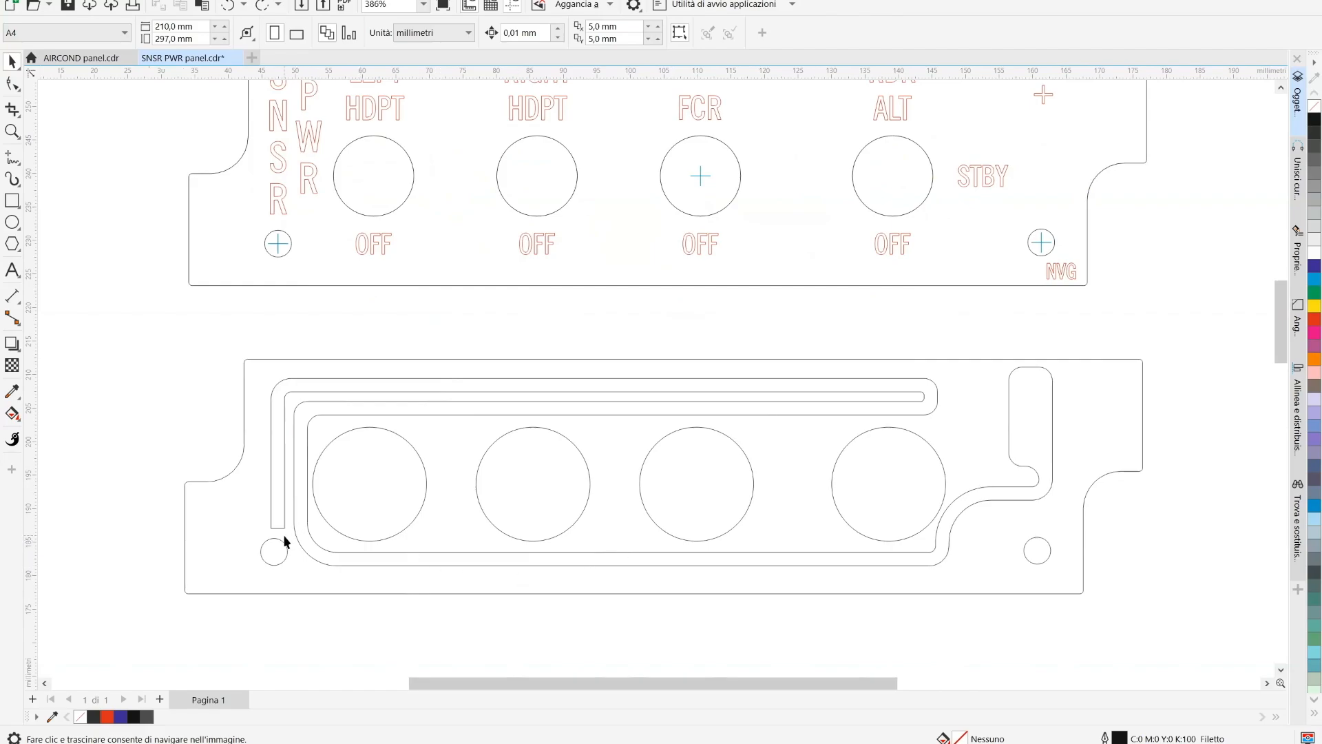
mouse_move(896, 387)
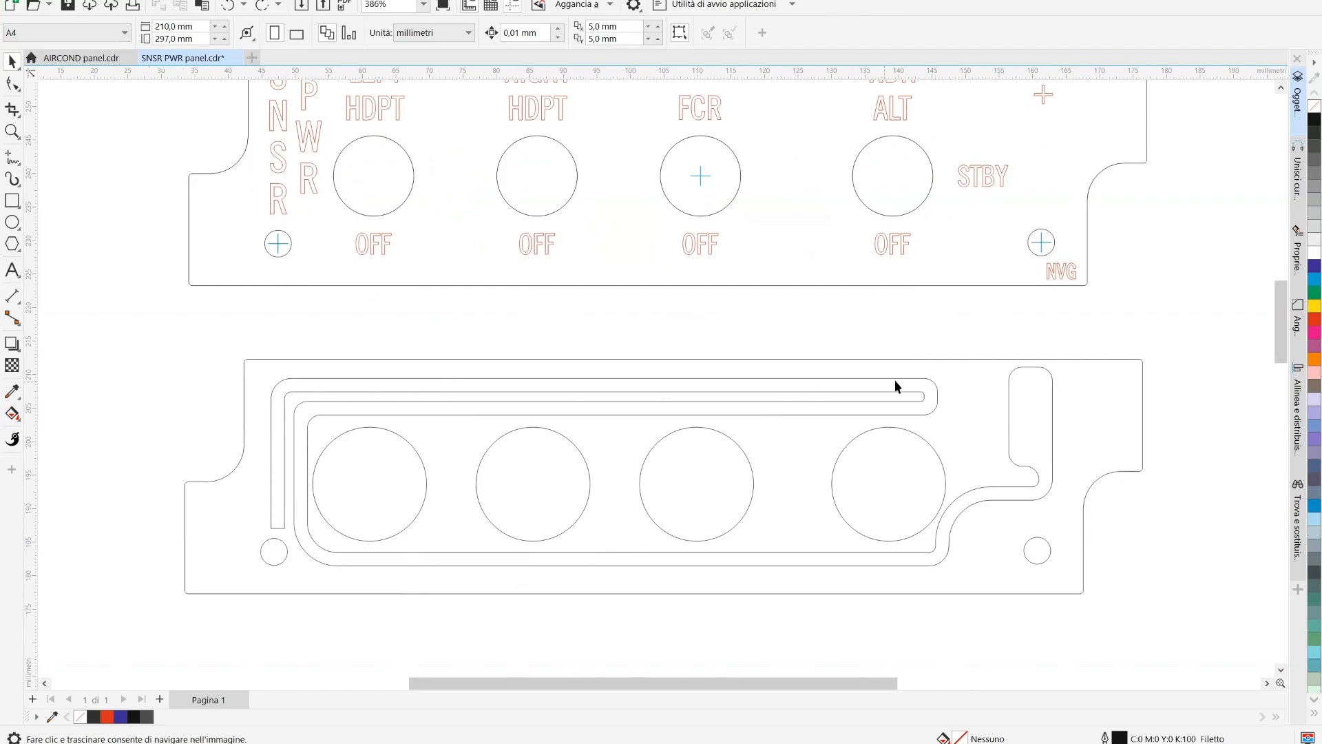
mouse_move(1010, 499)
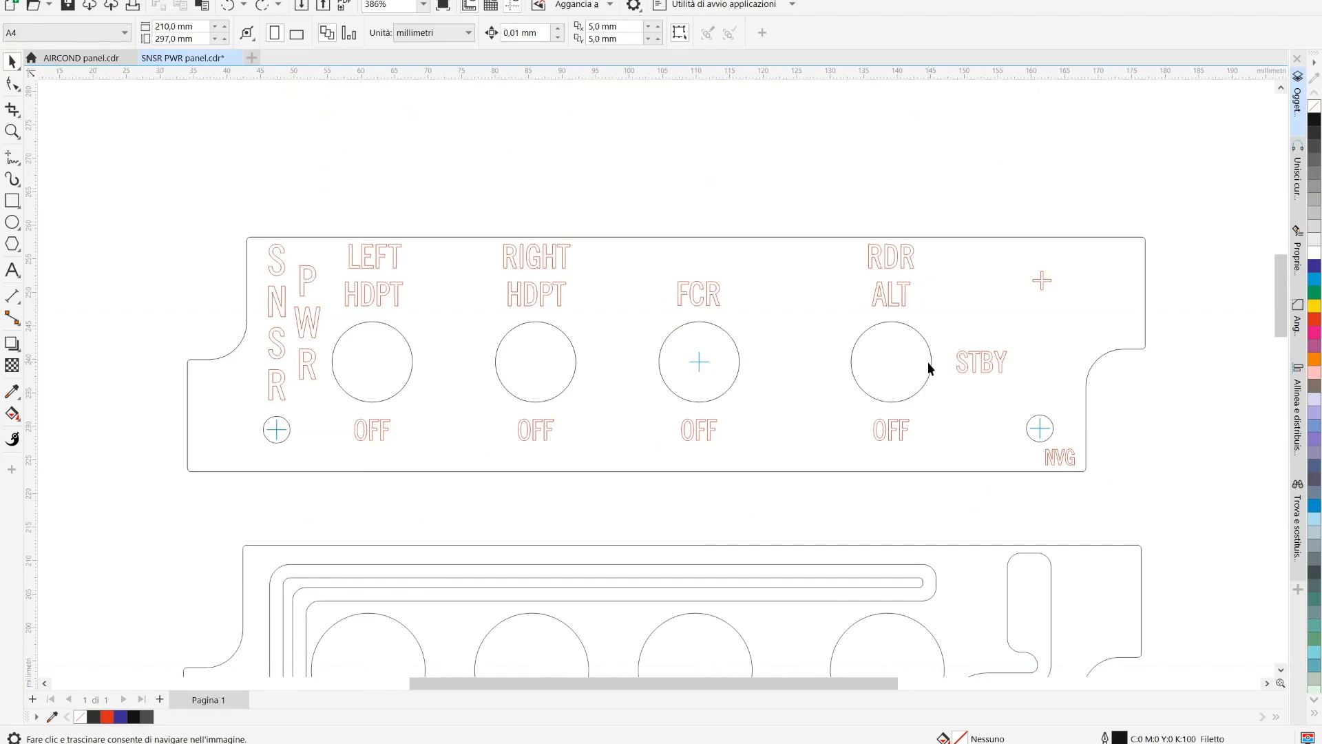
mouse_move(500, 383)
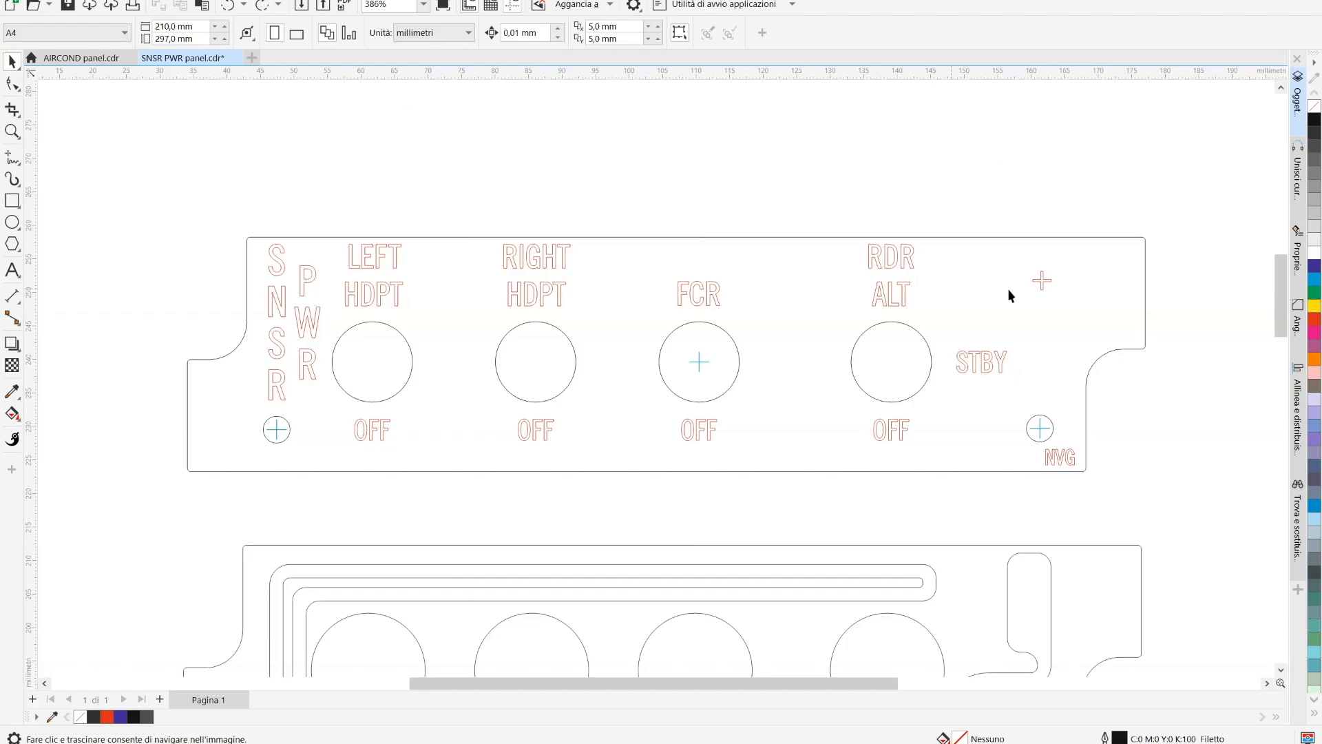
scroll("down", 3)
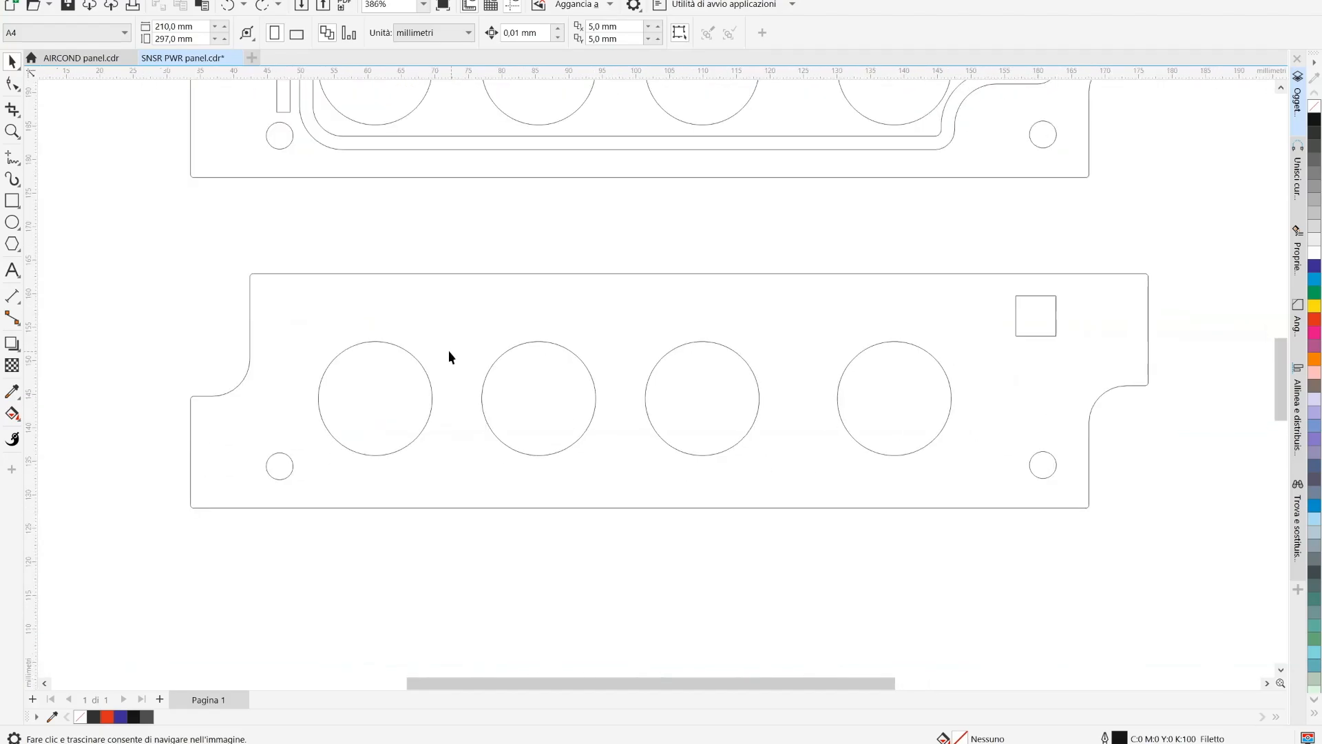
mouse_move(500, 456)
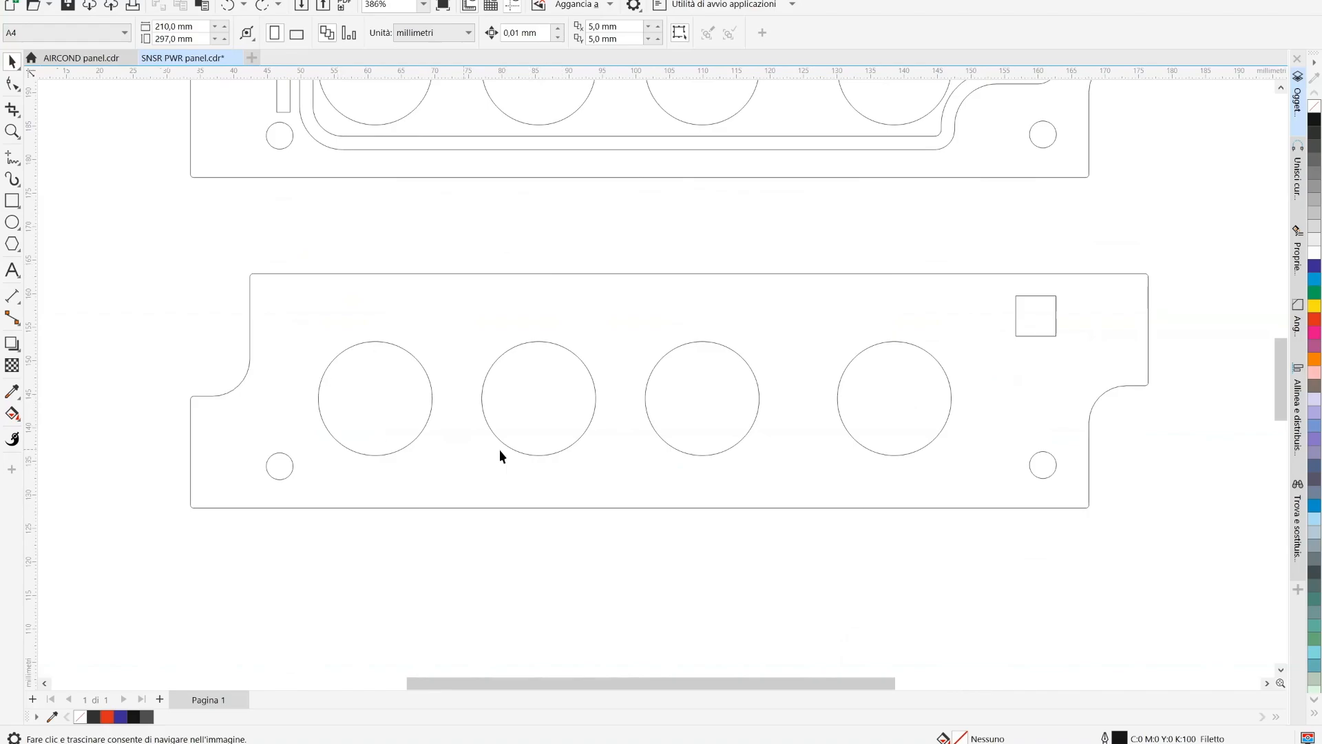
mouse_move(740, 489)
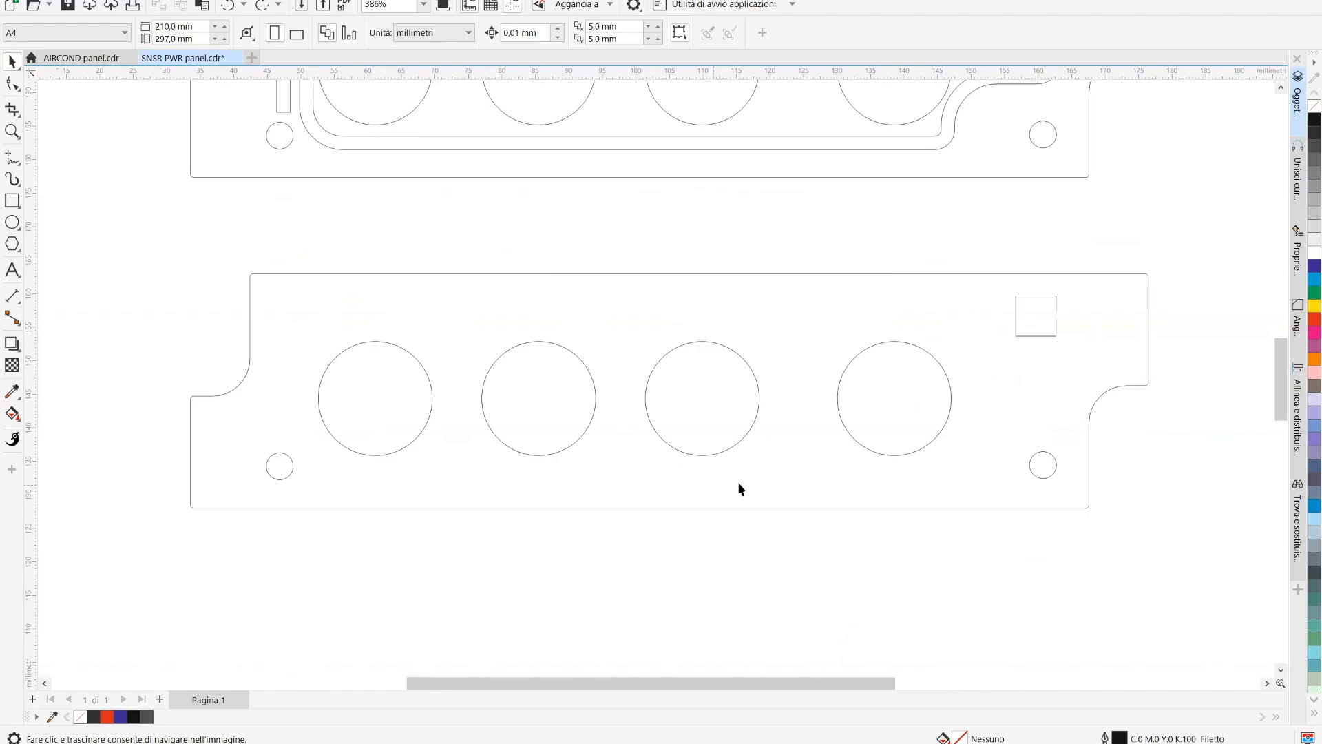
mouse_move(563, 428)
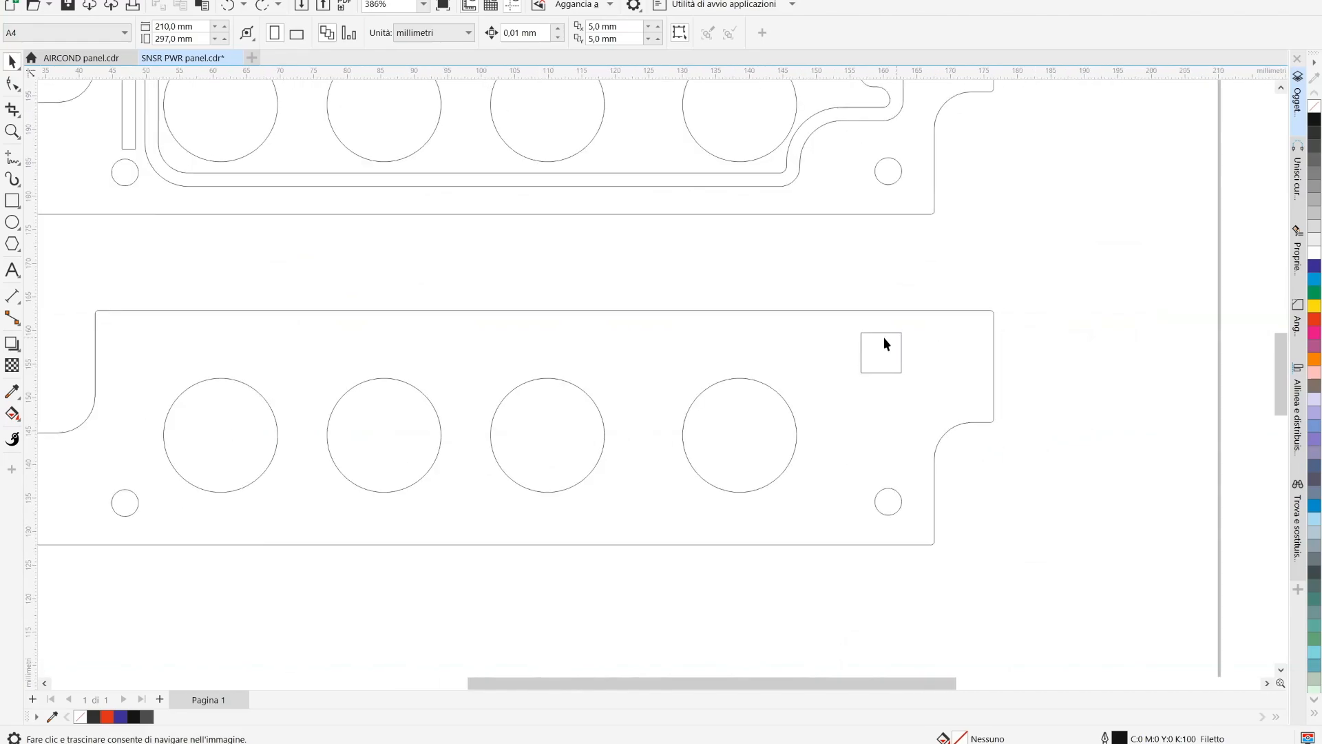
mouse_move(876, 373)
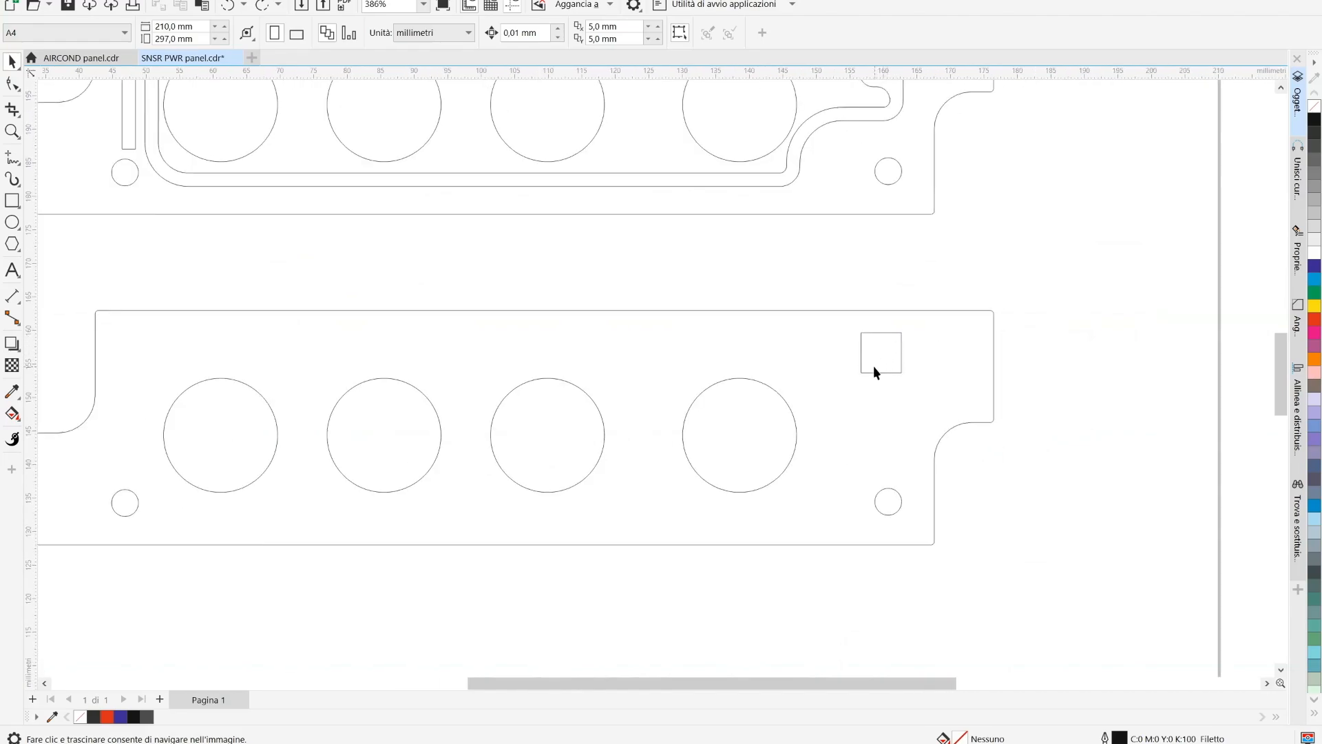
scroll("down", 3)
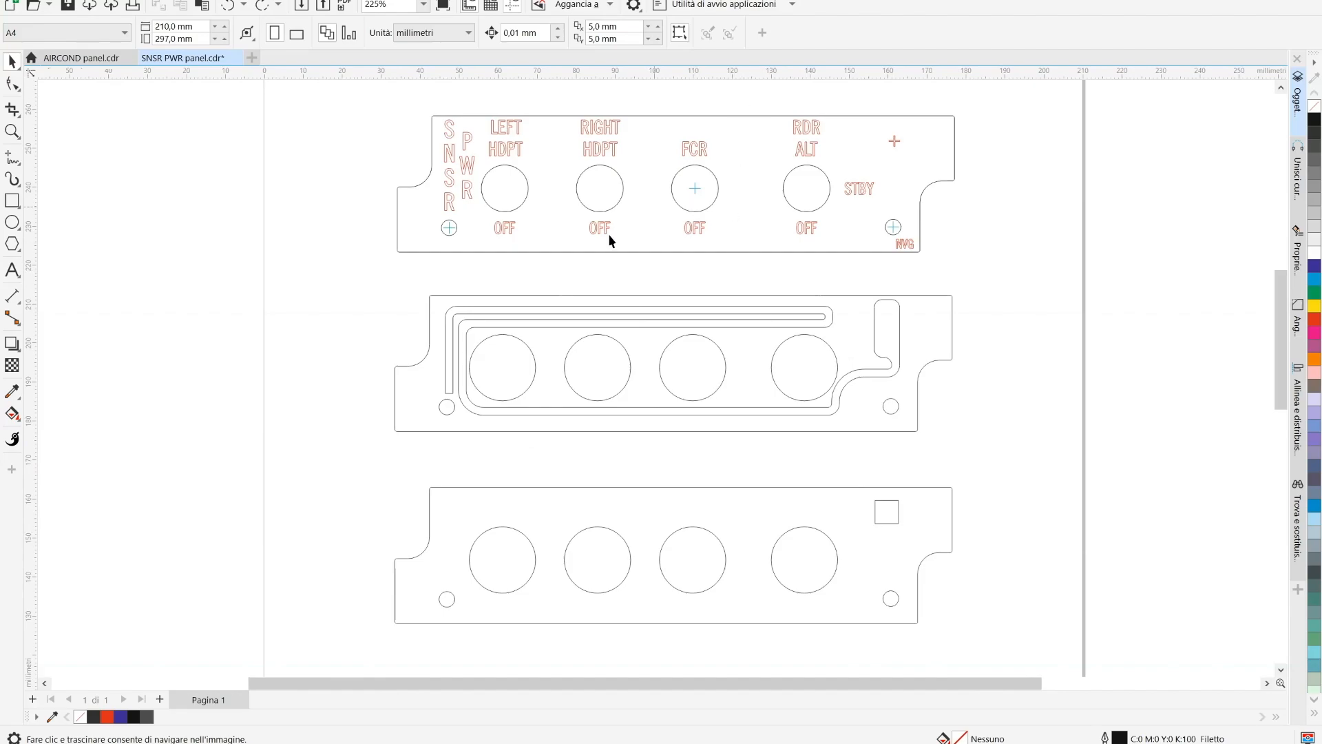
mouse_move(566, 397)
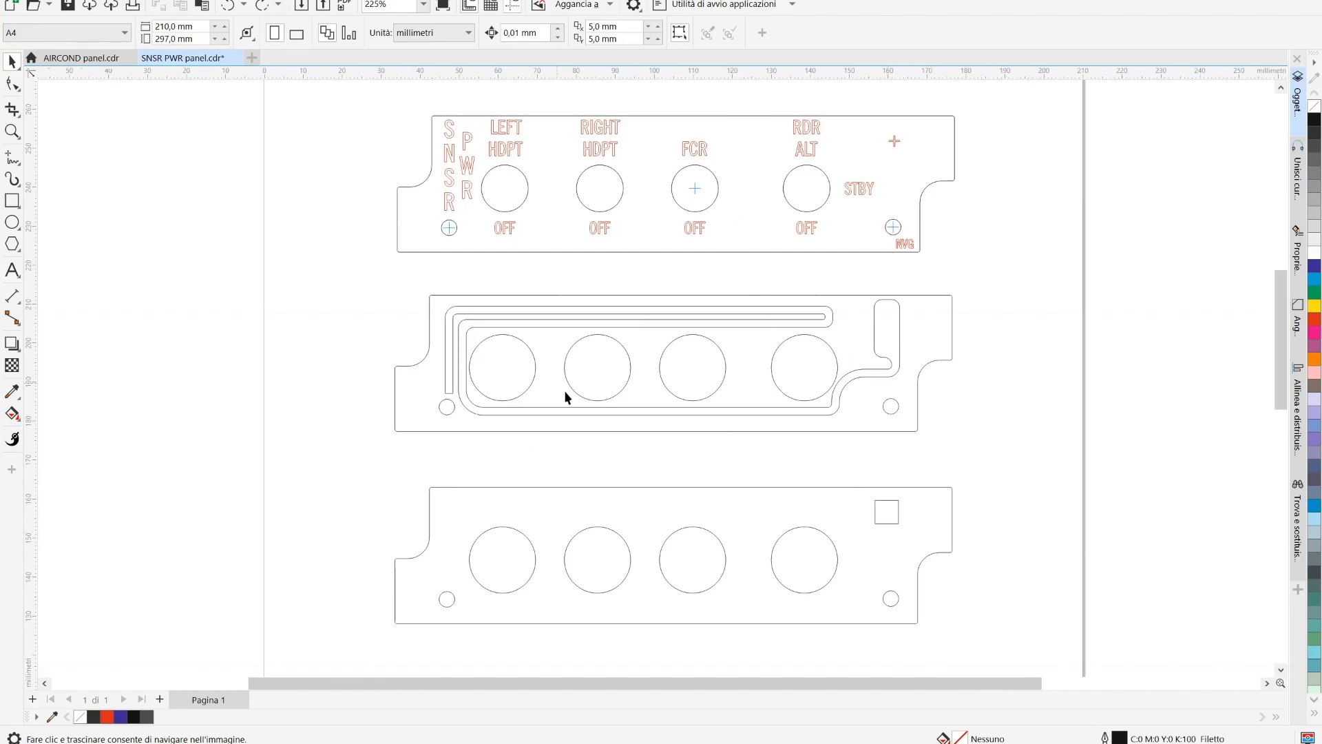
mouse_move(785, 304)
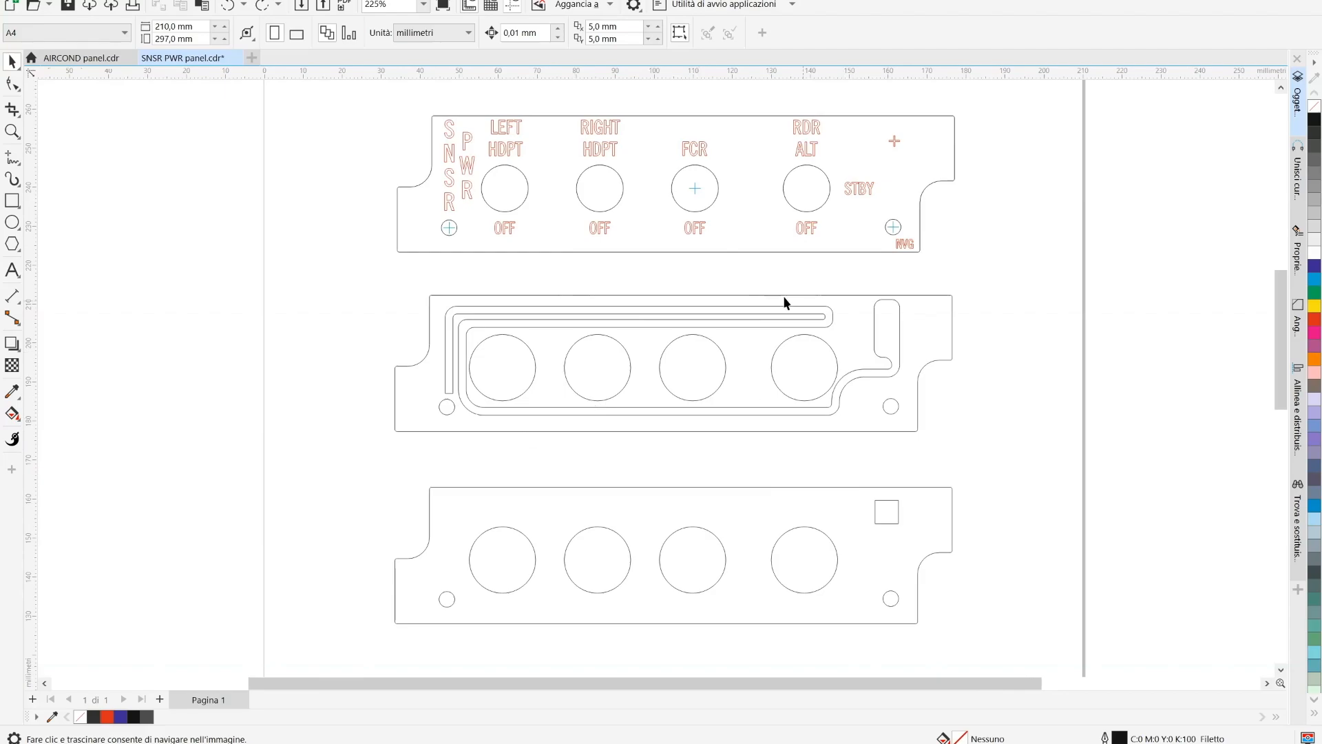
mouse_move(732, 350)
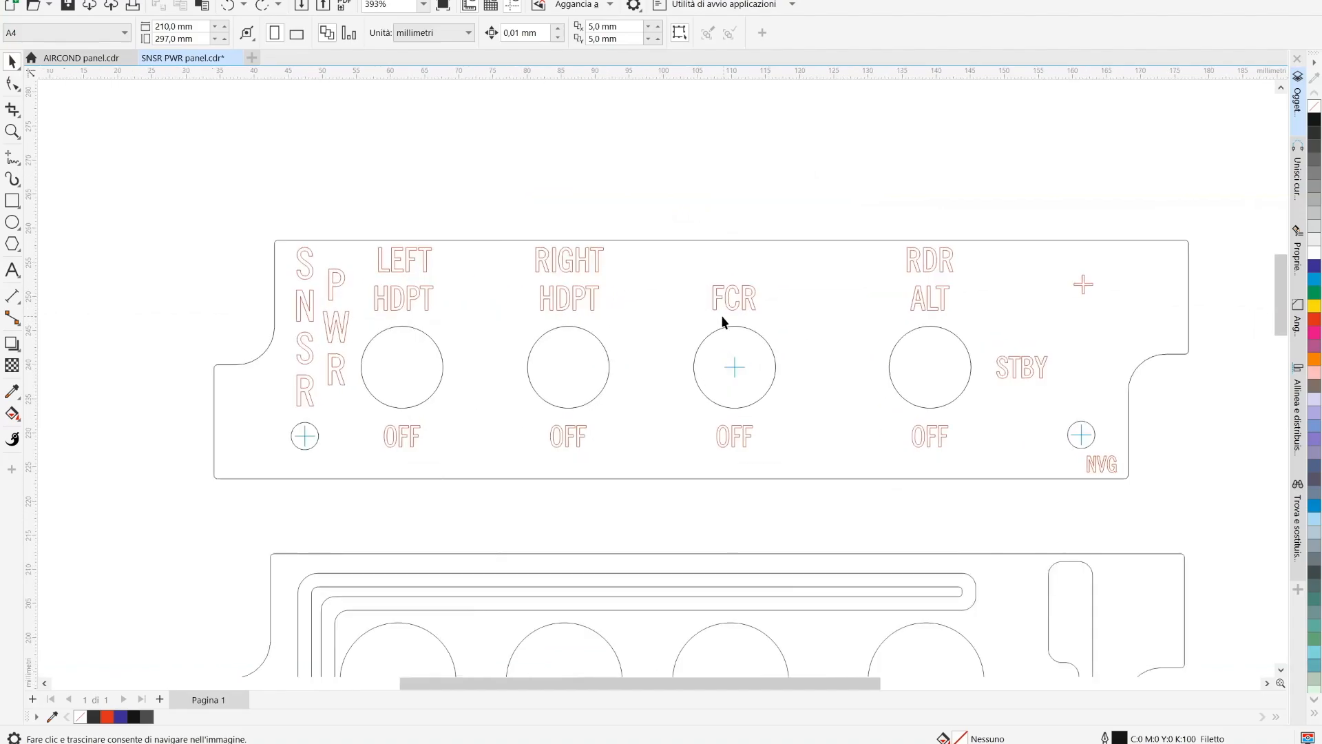
mouse_move(535, 290)
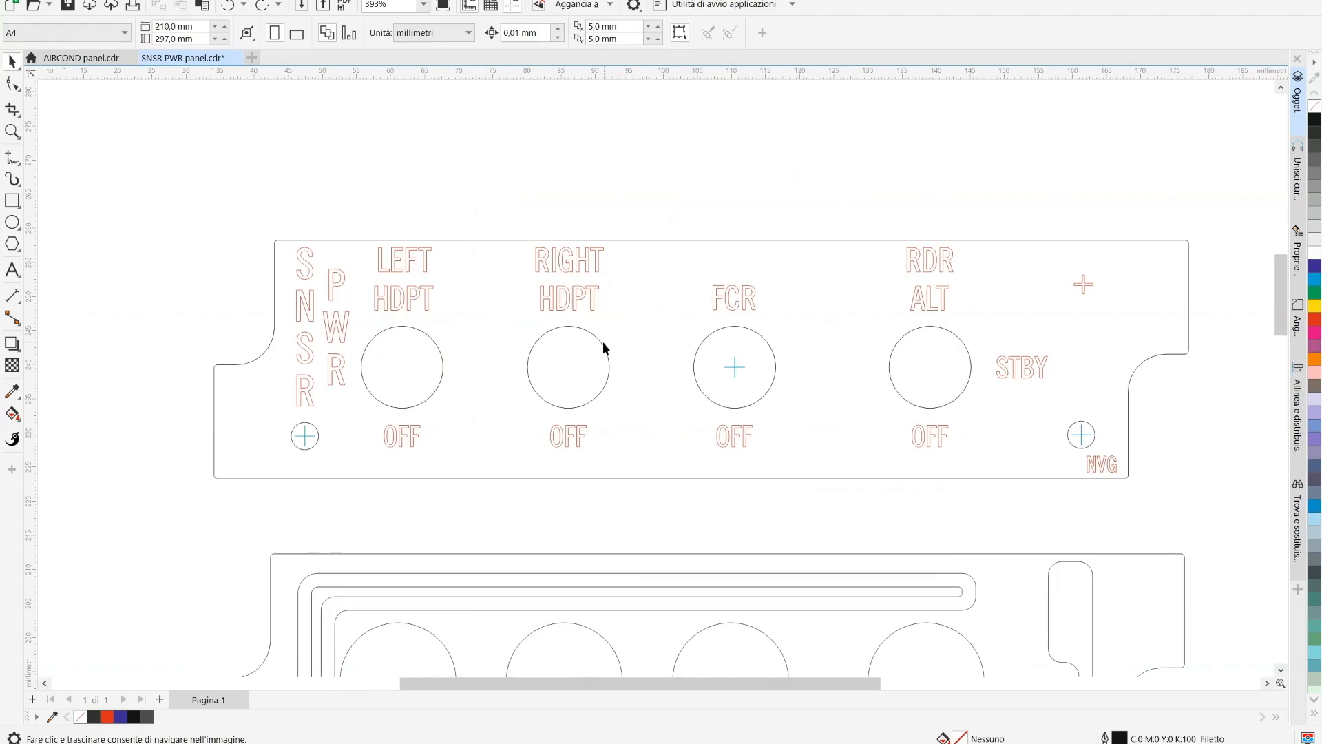
scroll("down", 3)
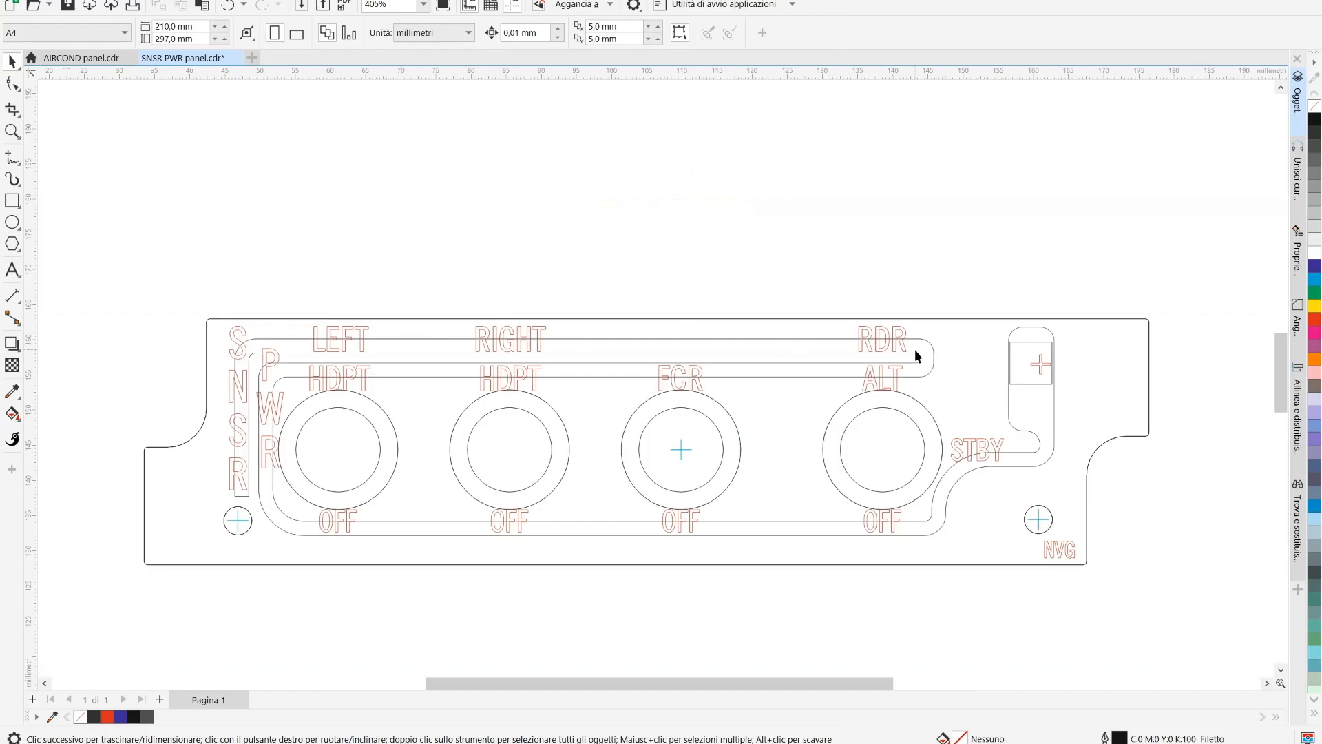
mouse_move(683, 525)
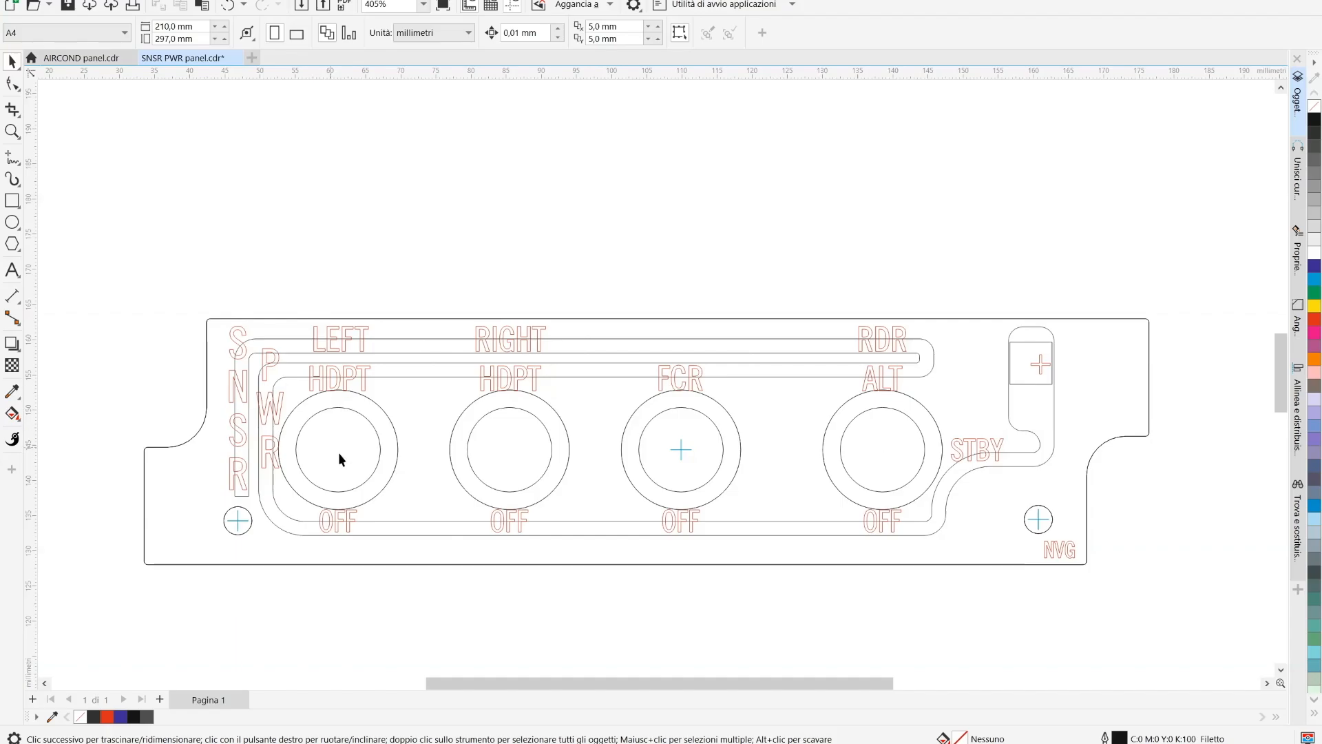
mouse_move(601, 375)
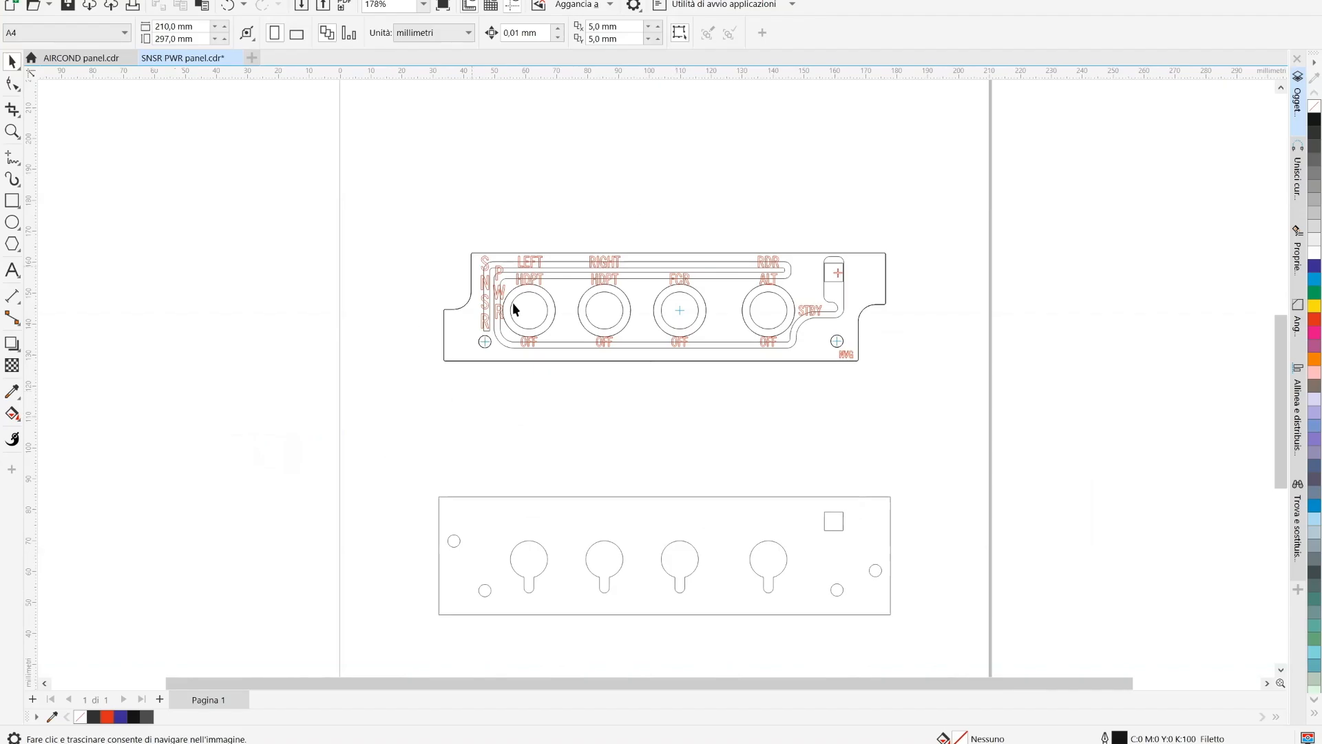
left_click(79, 58)
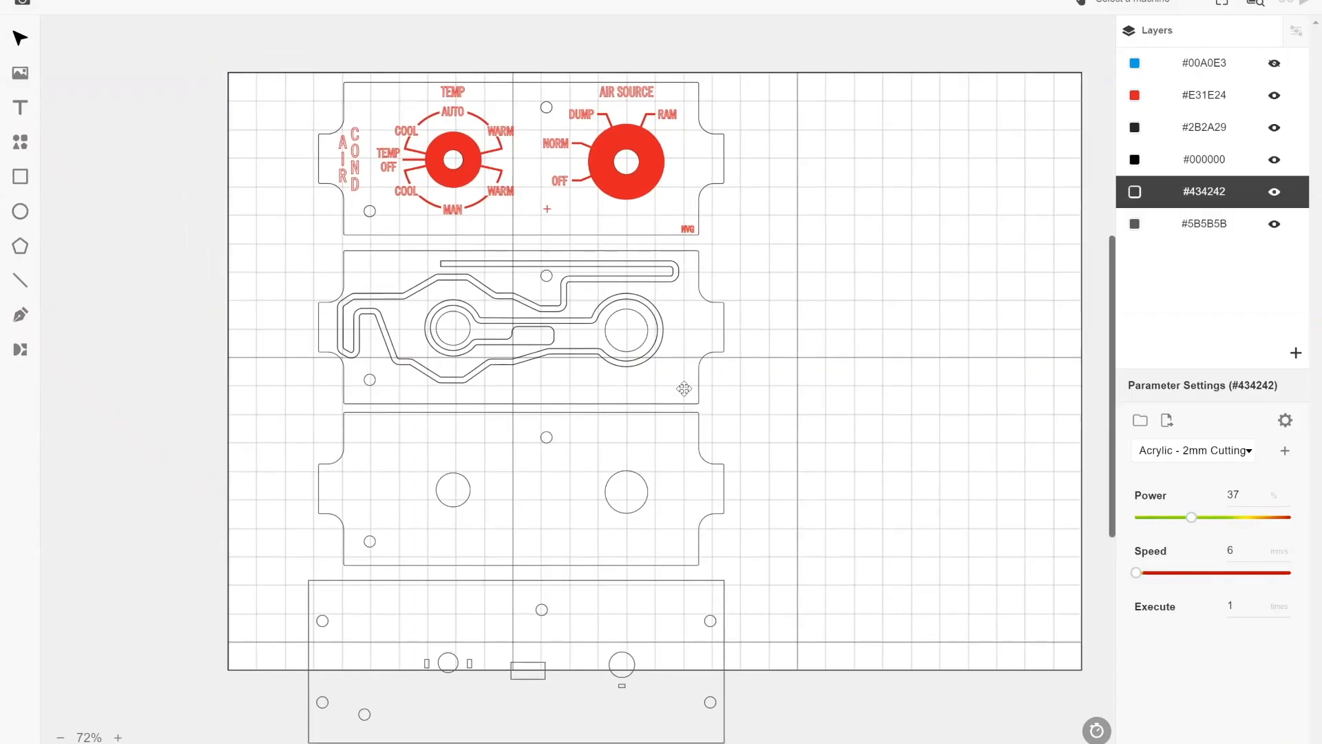
Hide the red engraving layer so only the backplate's cut outlines remain visible.
left_click(1274, 95)
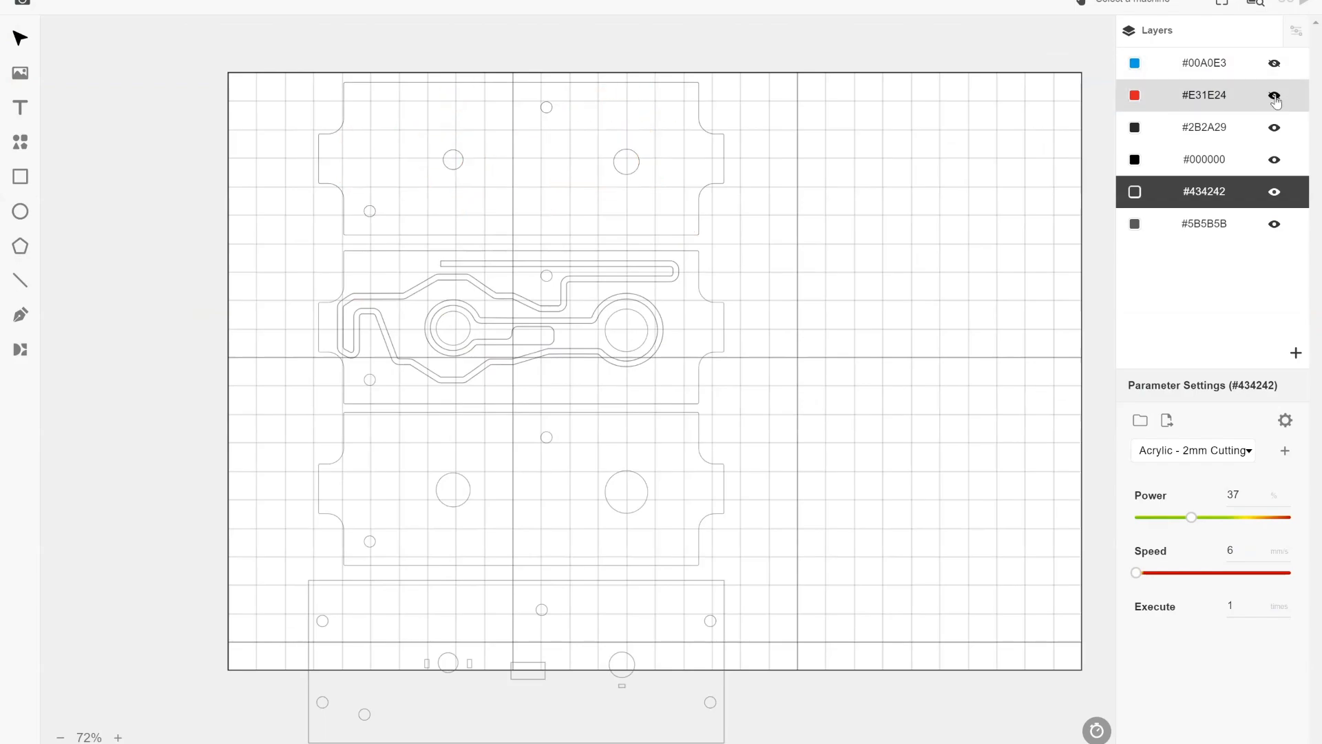
left_click(1274, 95)
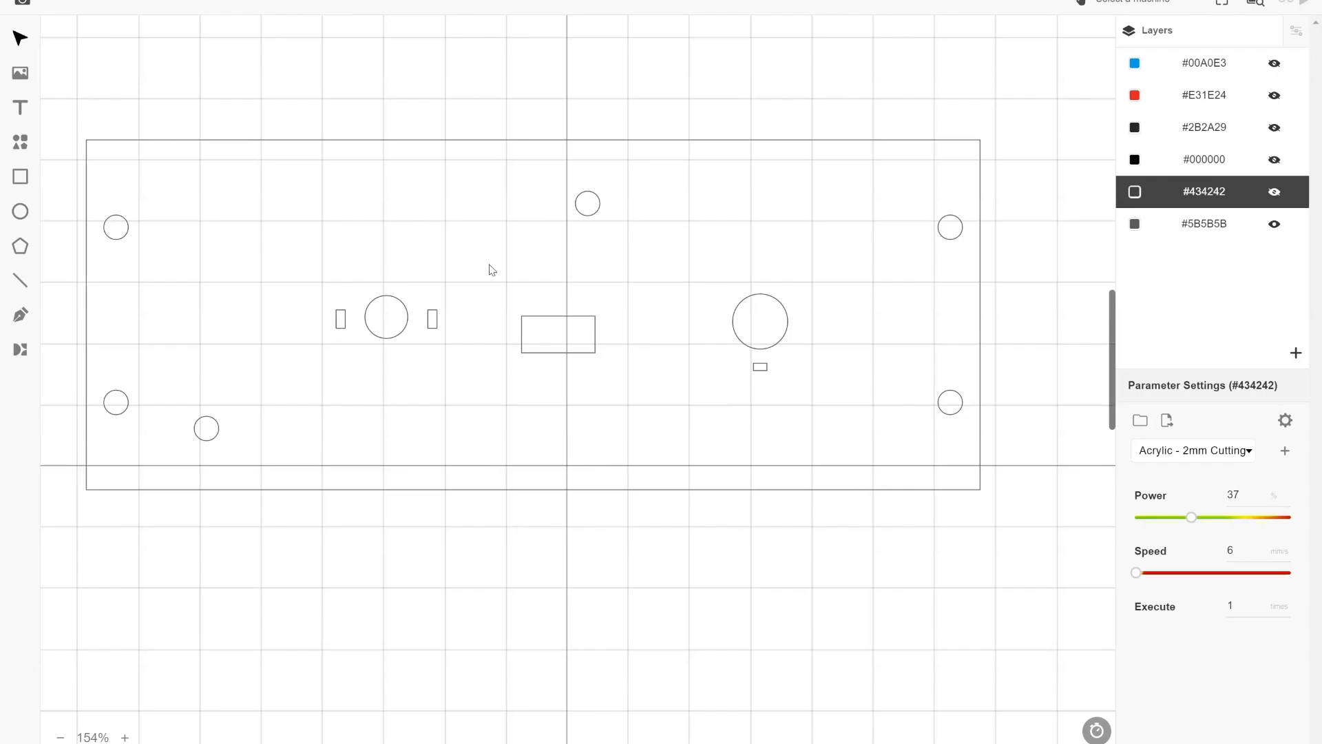
mouse_move(259, 429)
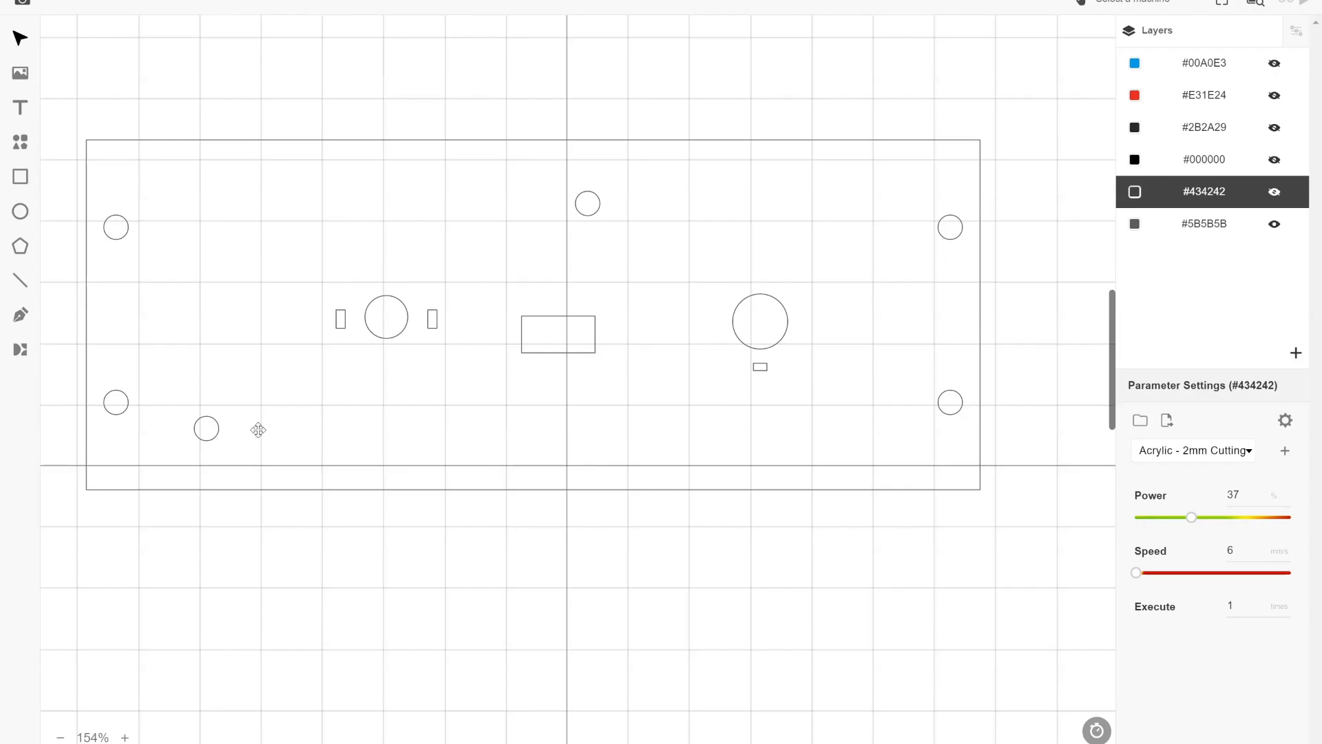
mouse_move(337, 304)
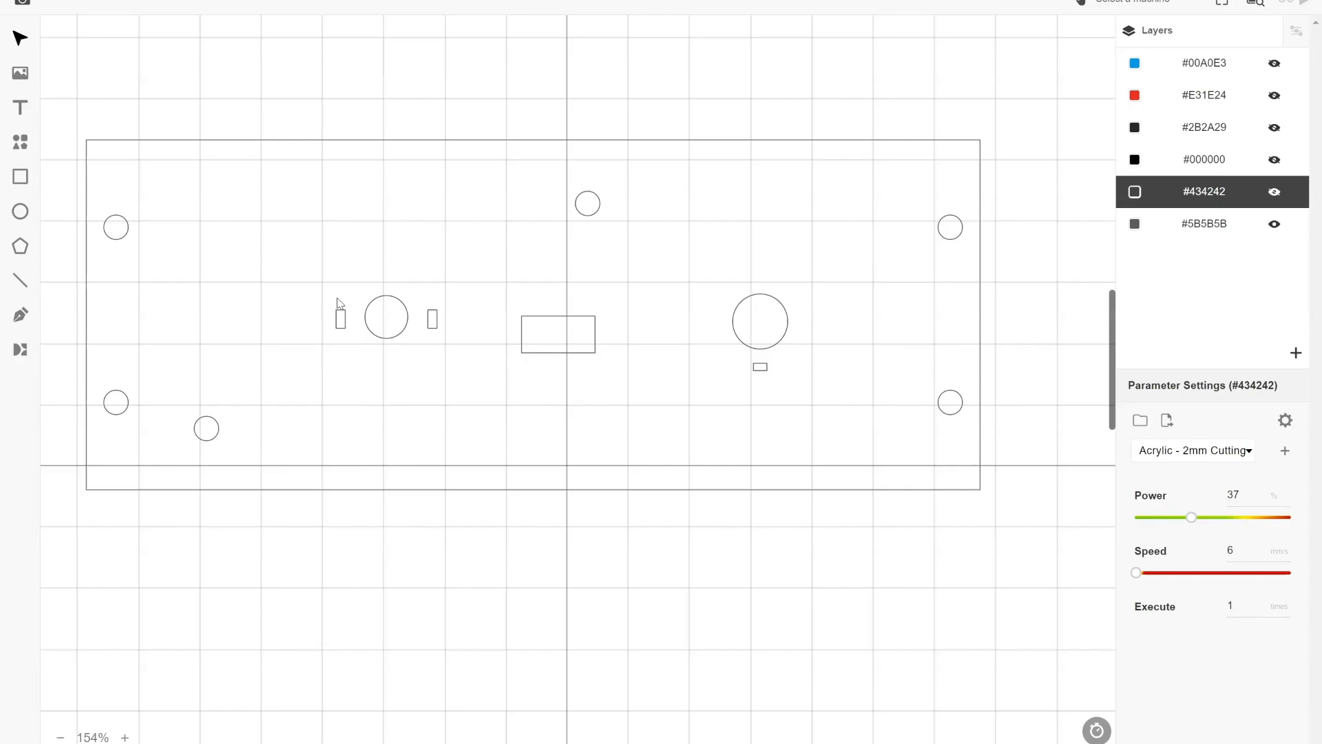
mouse_move(459, 461)
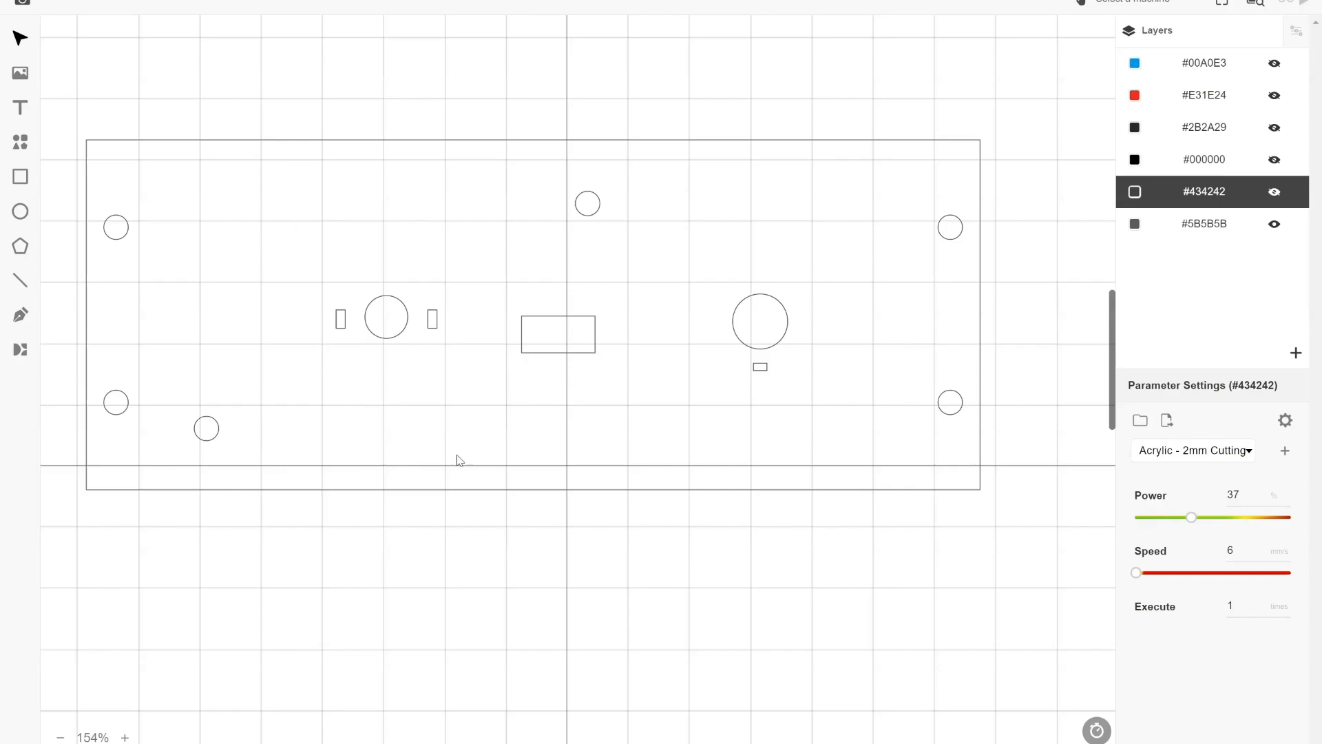
mouse_move(623, 569)
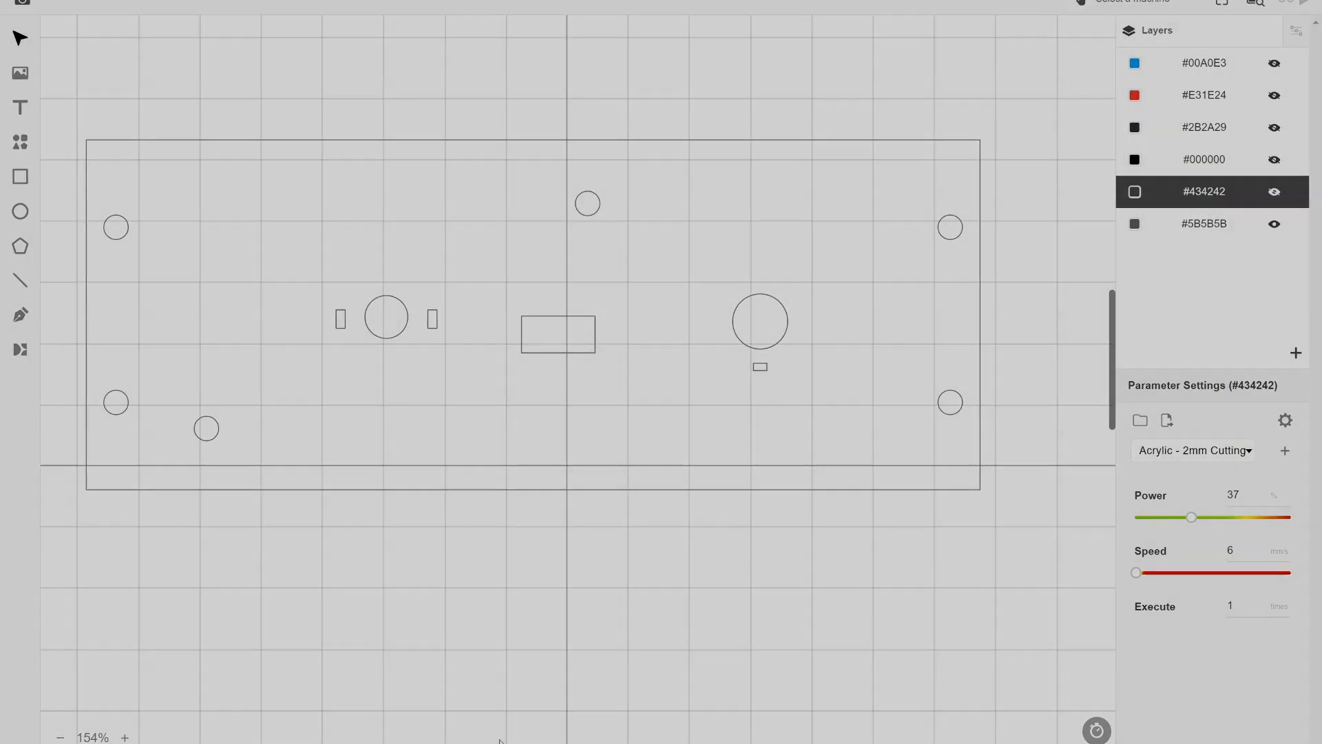
Make layer #000000 active and toggle layer visibility to show the channelled and notched plates.
left_click(1204, 159)
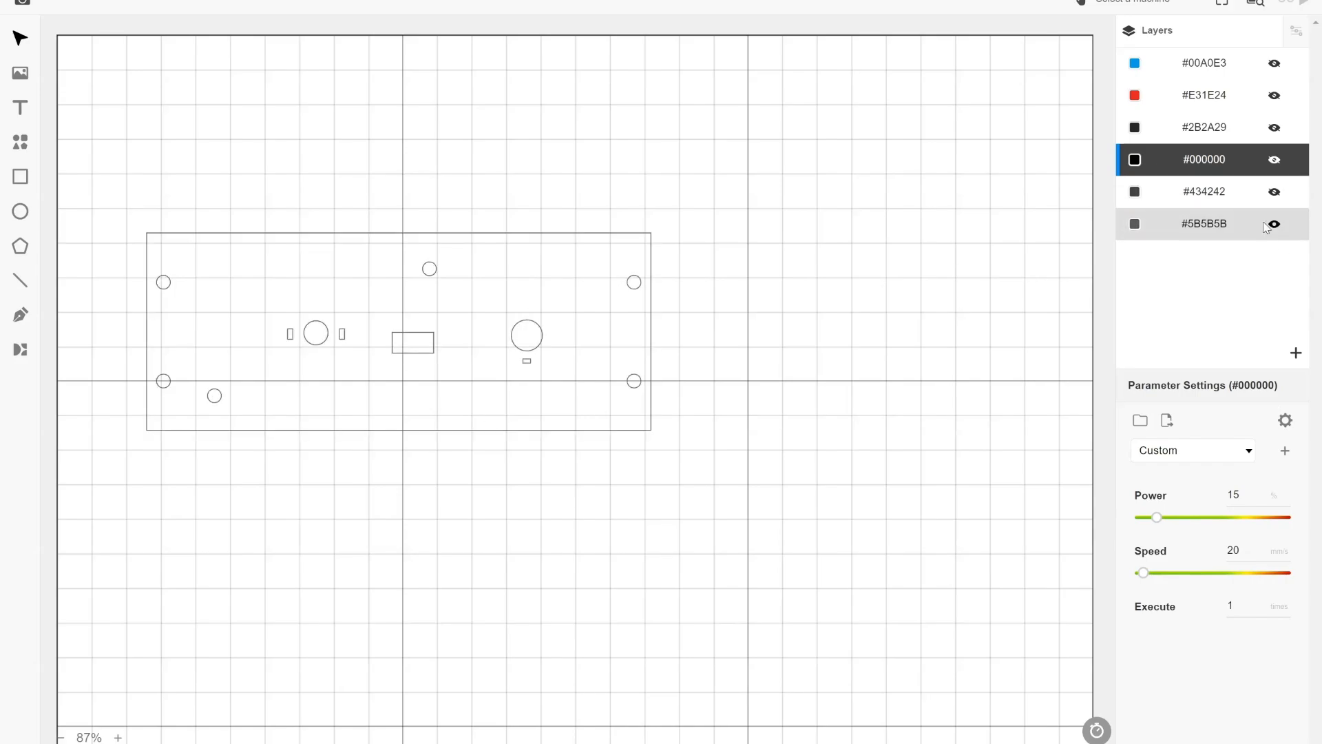
left_click(1274, 223)
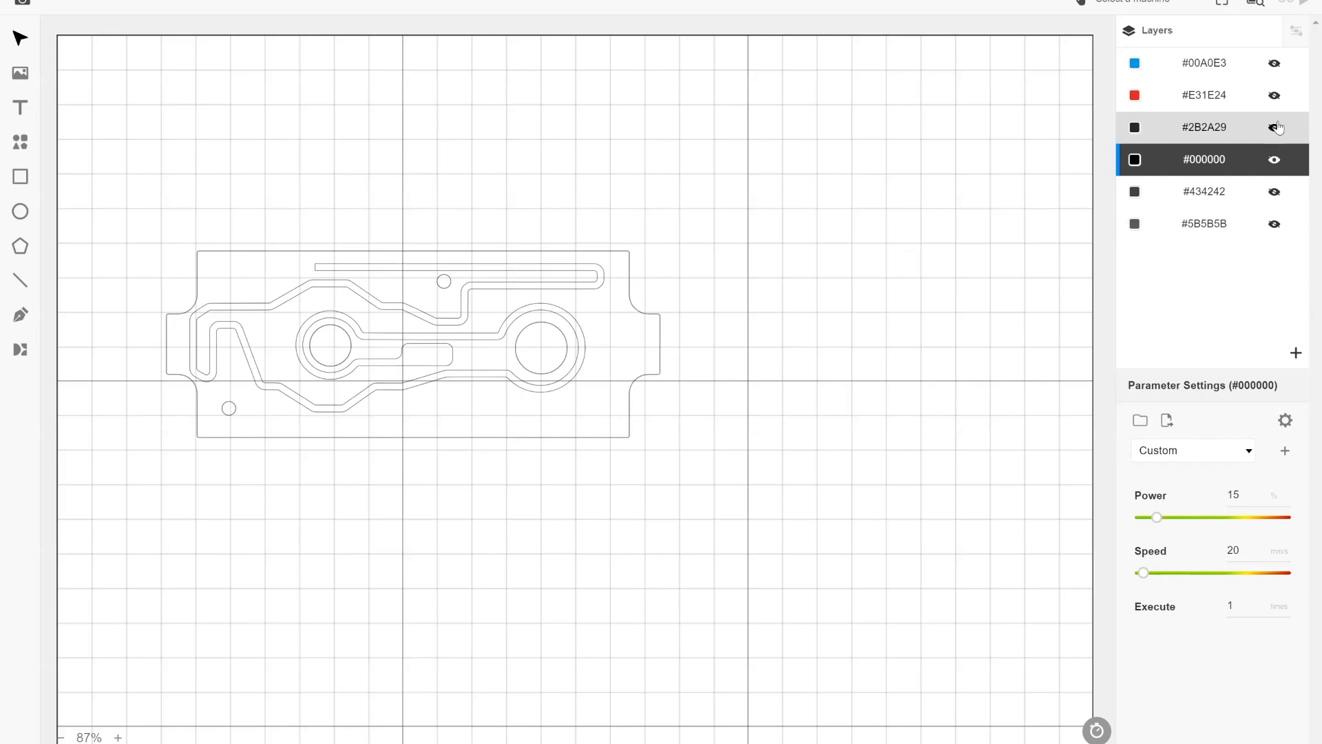
left_click(1274, 126)
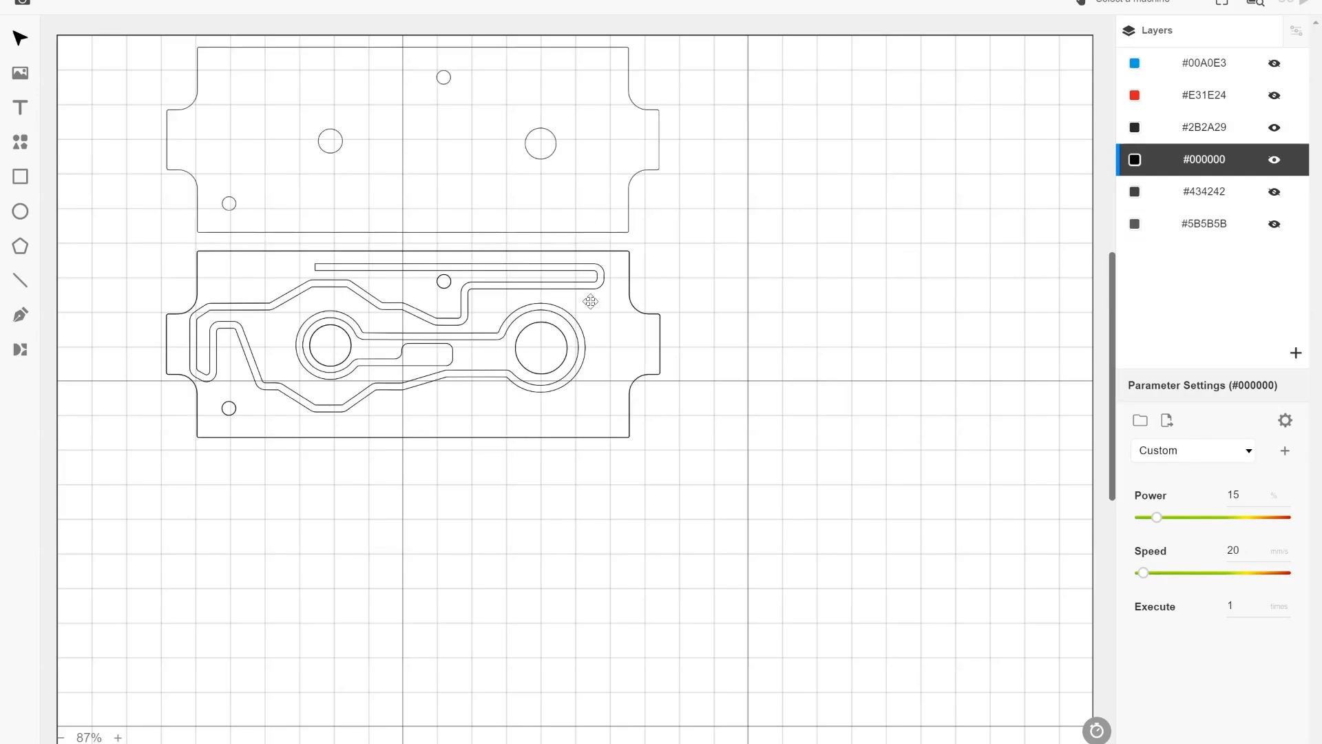
mouse_move(698, 250)
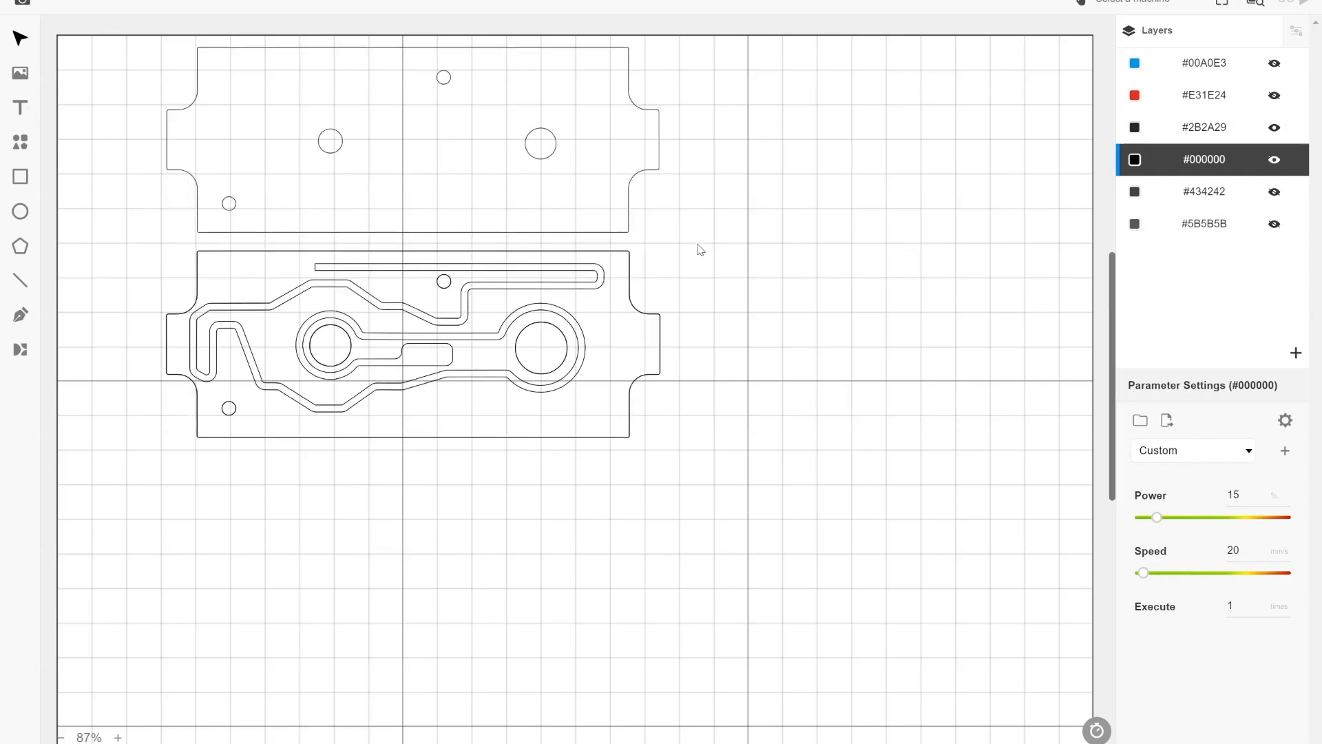
mouse_move(138, 257)
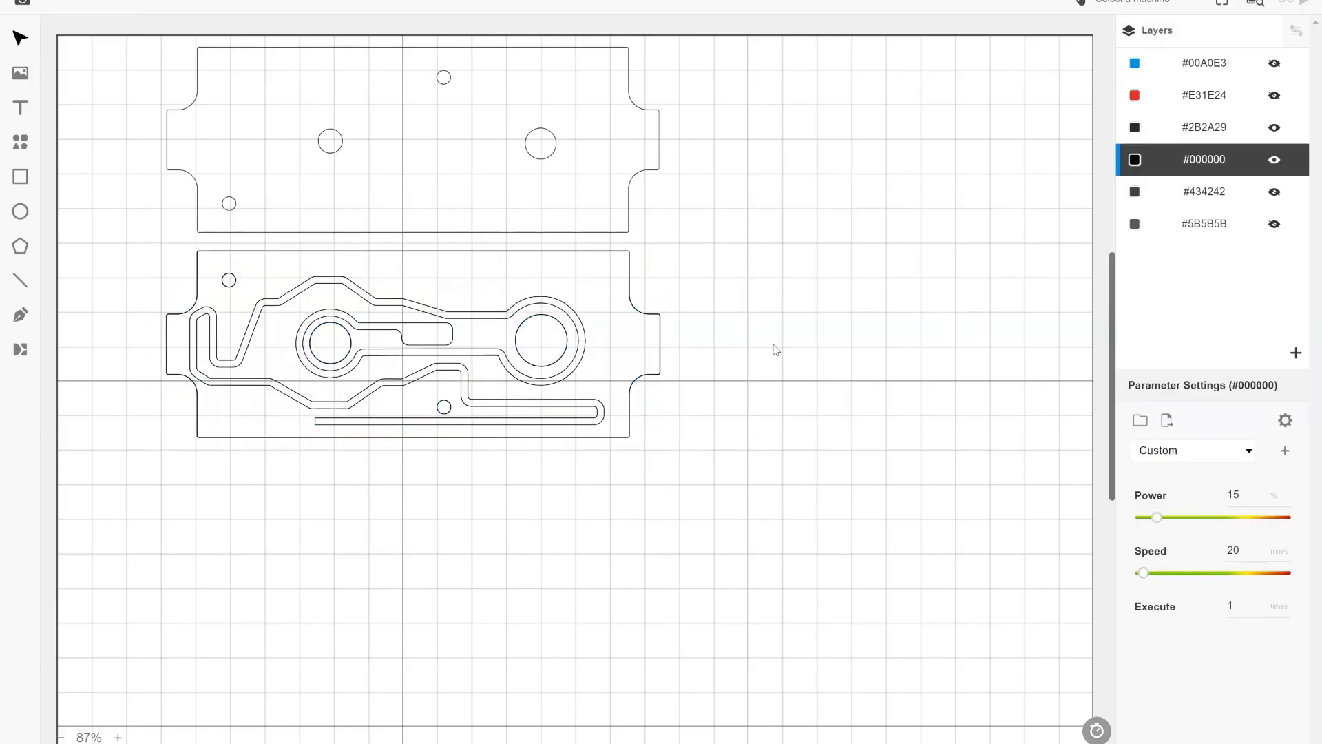
mouse_move(748, 172)
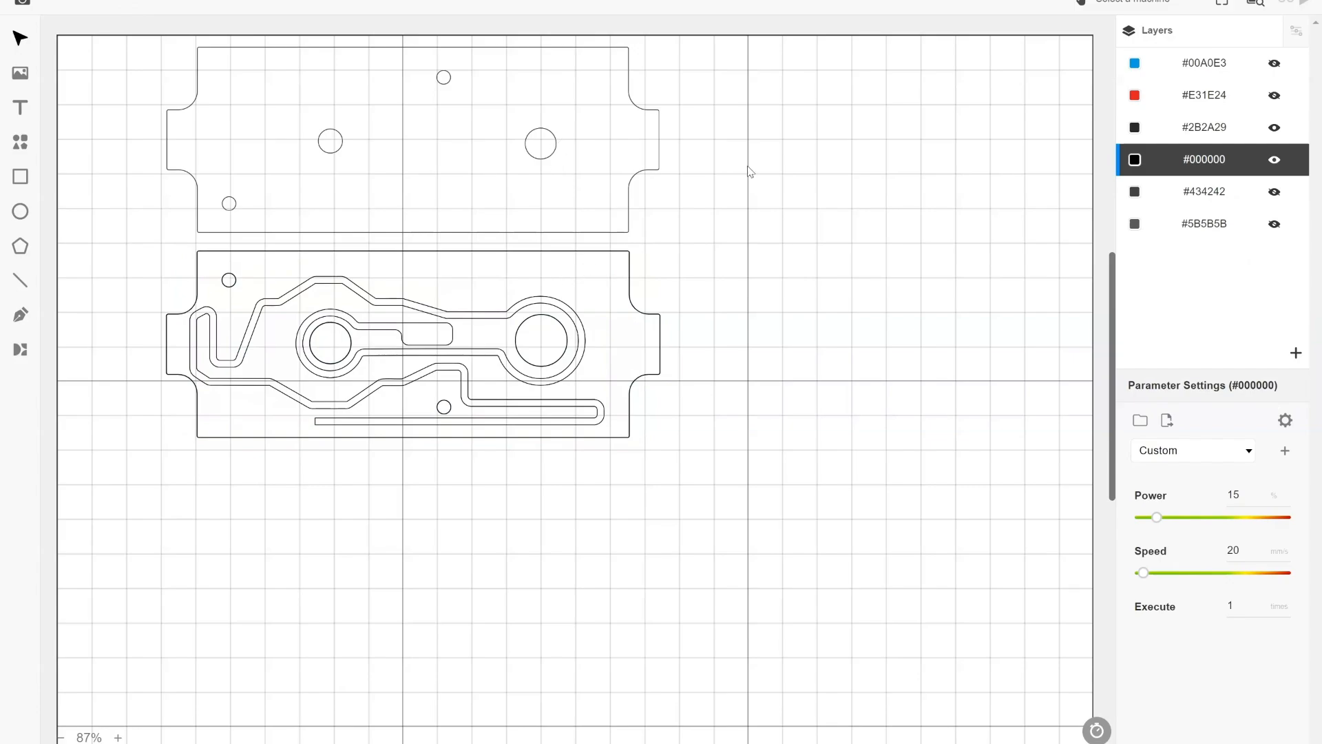
mouse_move(635, 259)
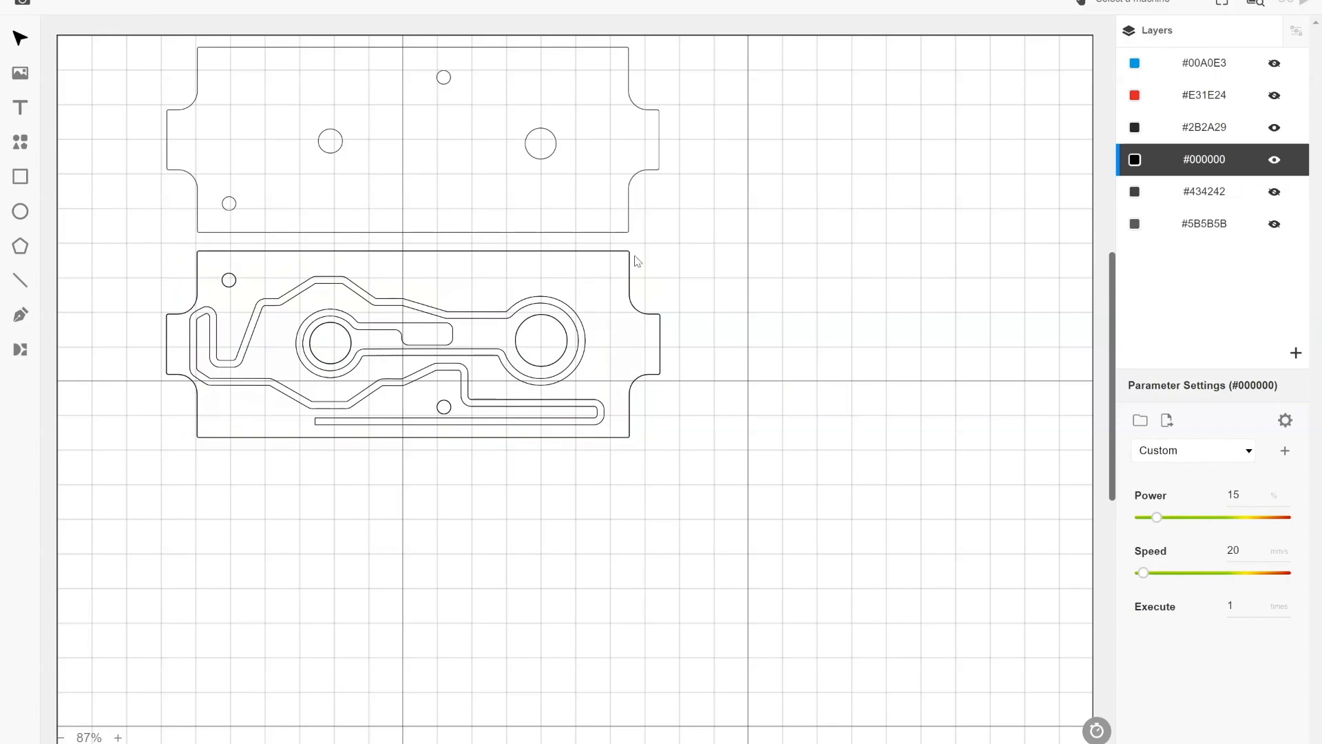
mouse_move(698, 298)
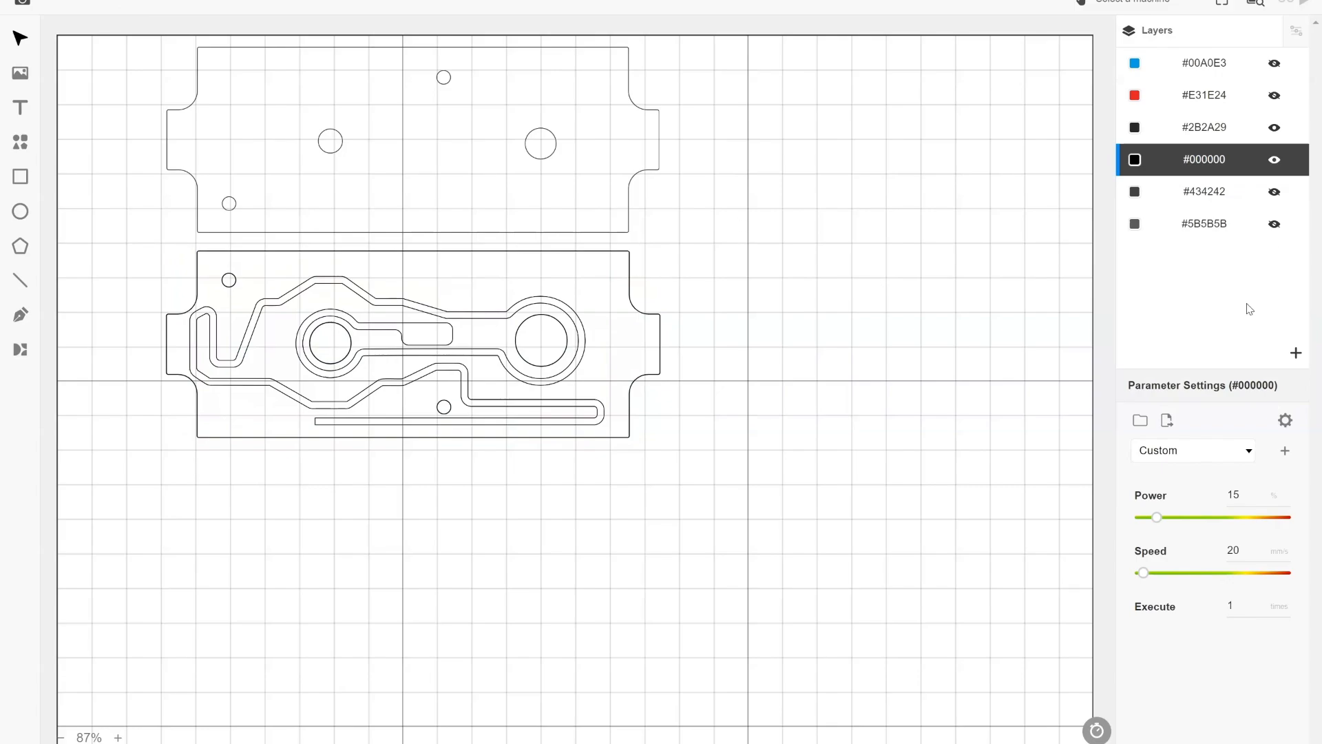
Toggle a layer's visibility to show the notched plate with two large holes and a slot.
left_click(1274, 128)
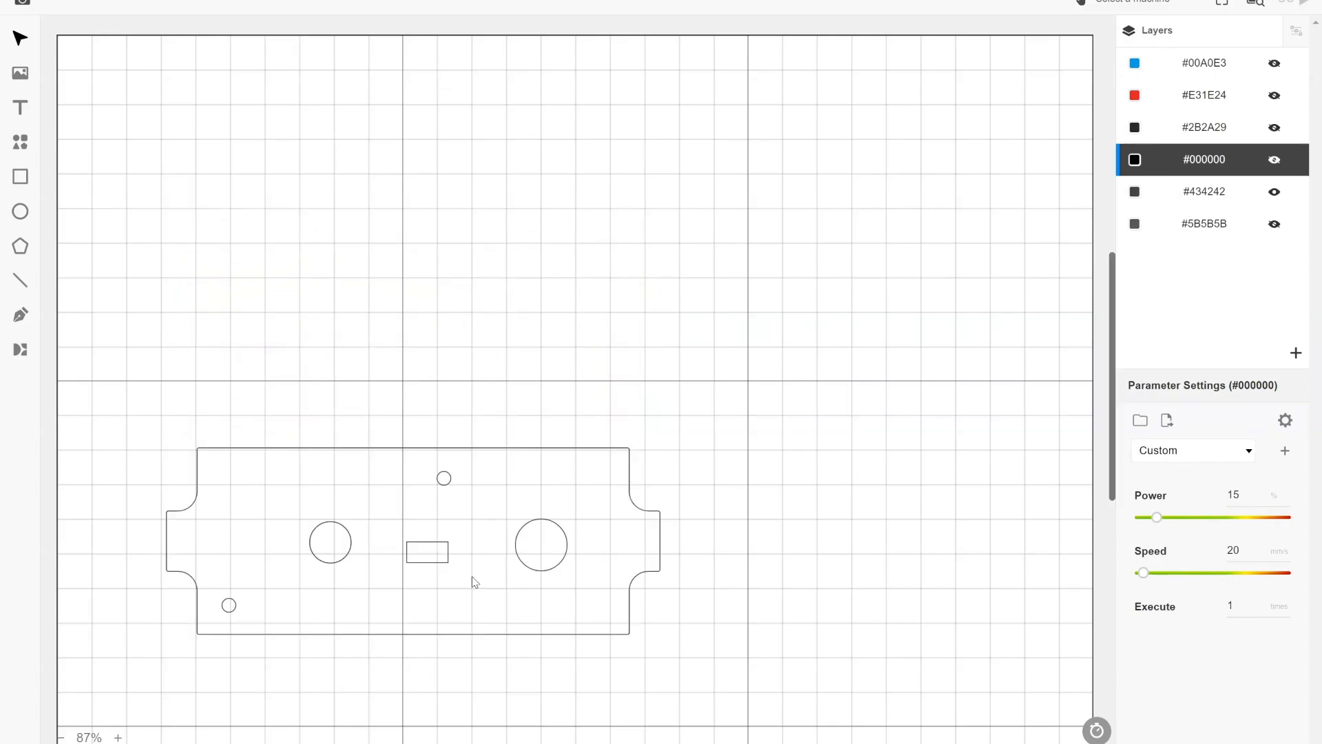
mouse_move(200, 536)
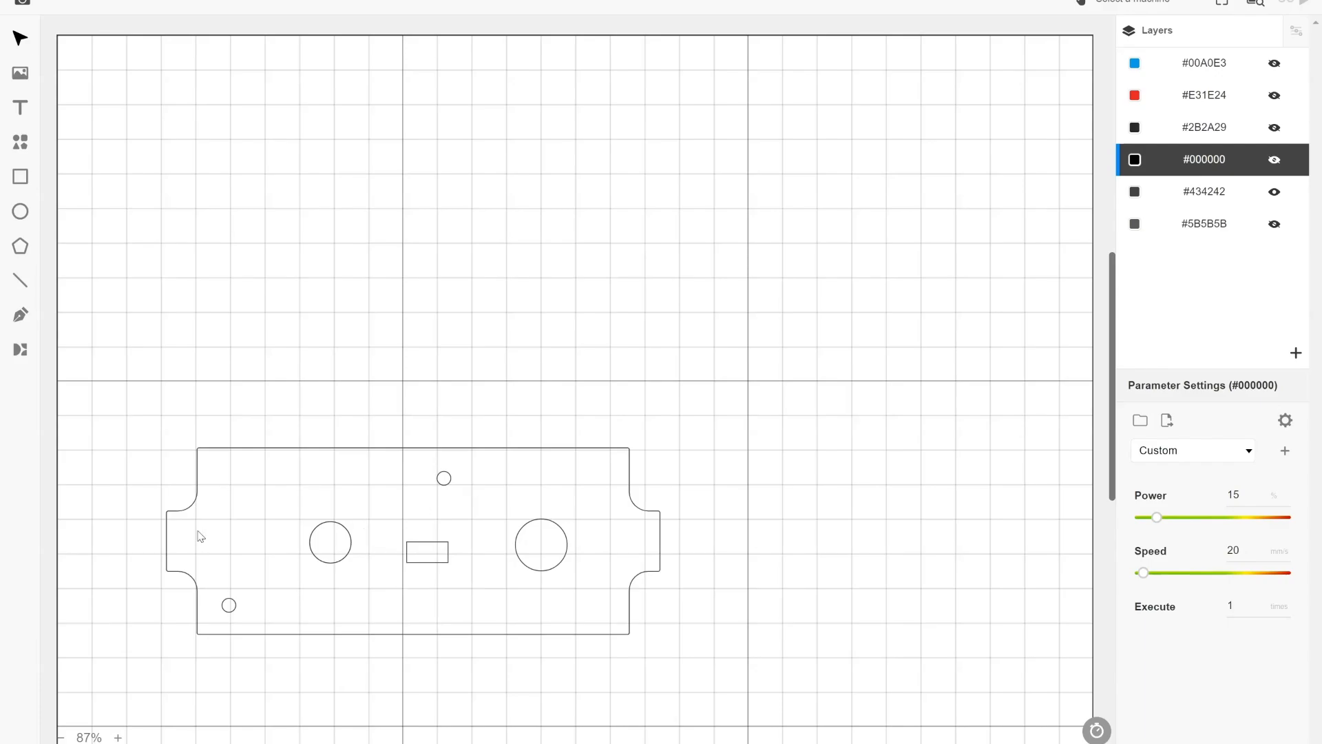
mouse_move(436, 531)
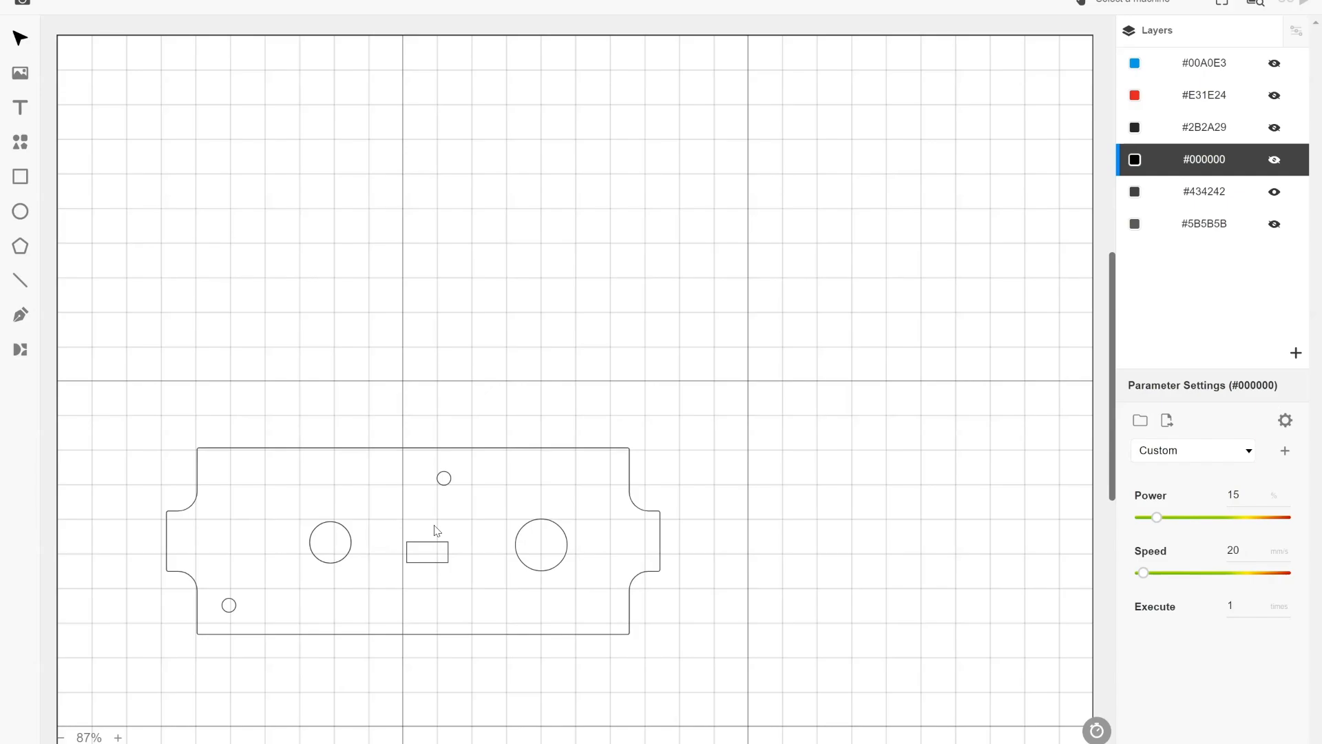
mouse_move(355, 685)
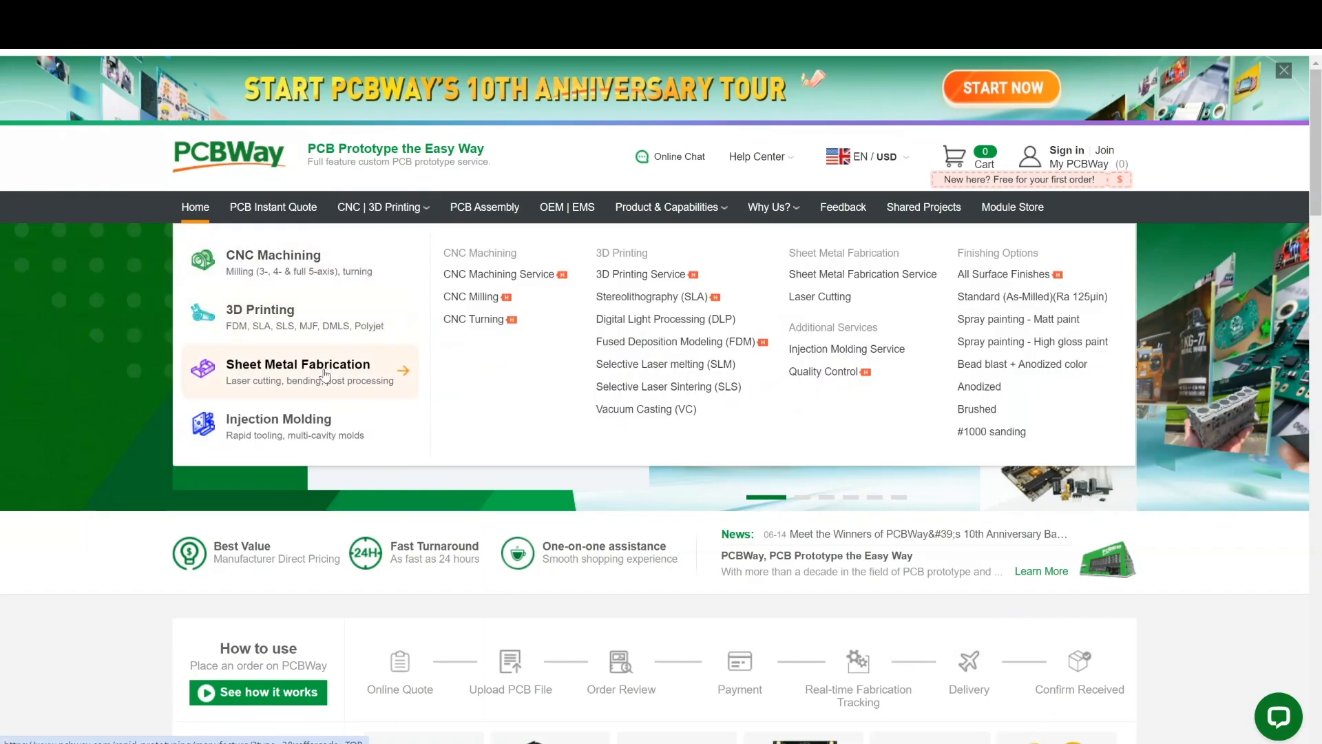
Open the Sheet Metal Fabrication quote, skip the file upload, and set 1.5mm thickness.
left_click(297, 364)
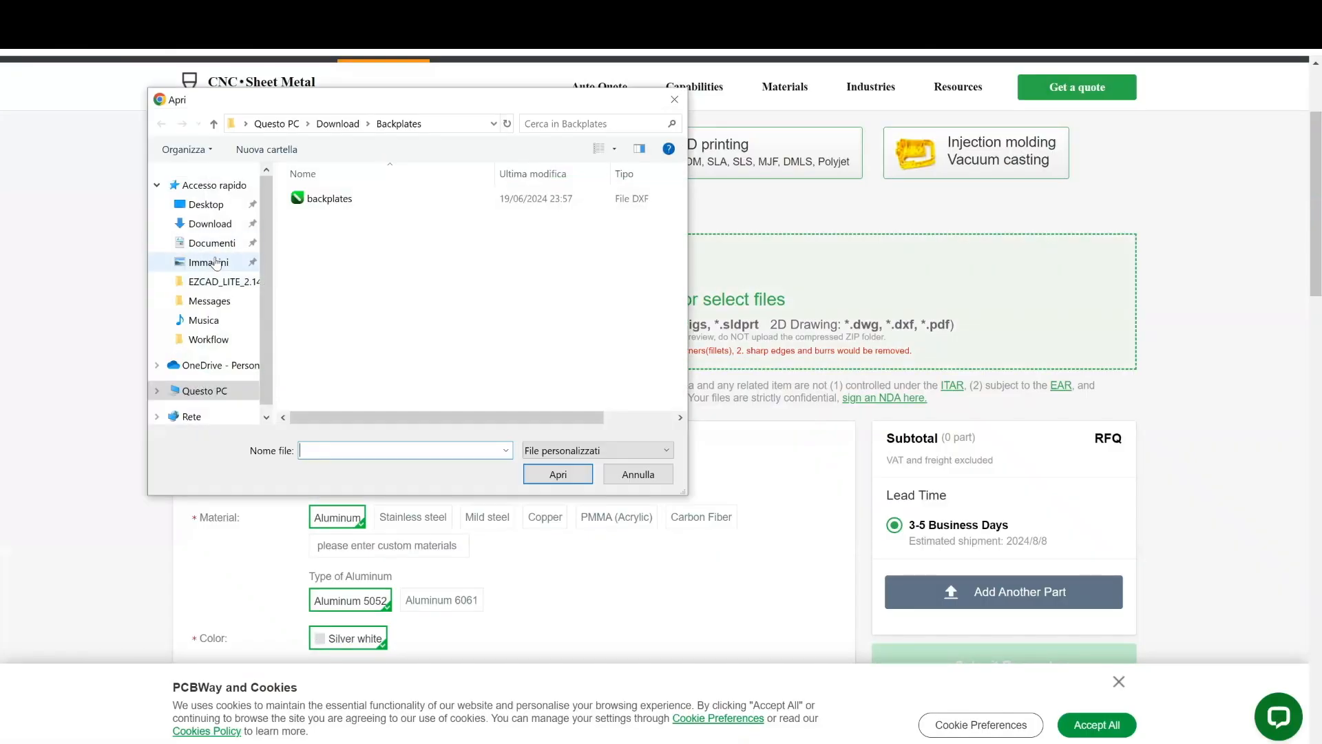
left_click(636, 474)
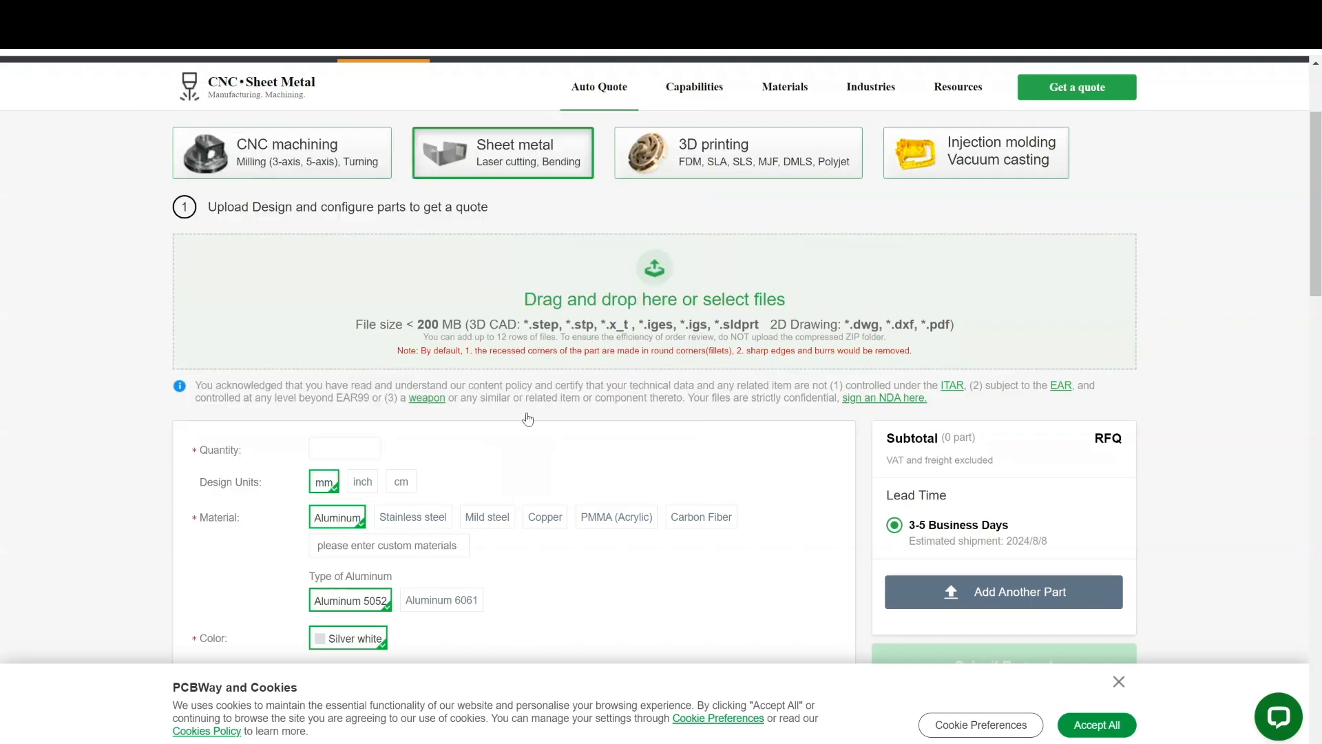
scroll("down", 3)
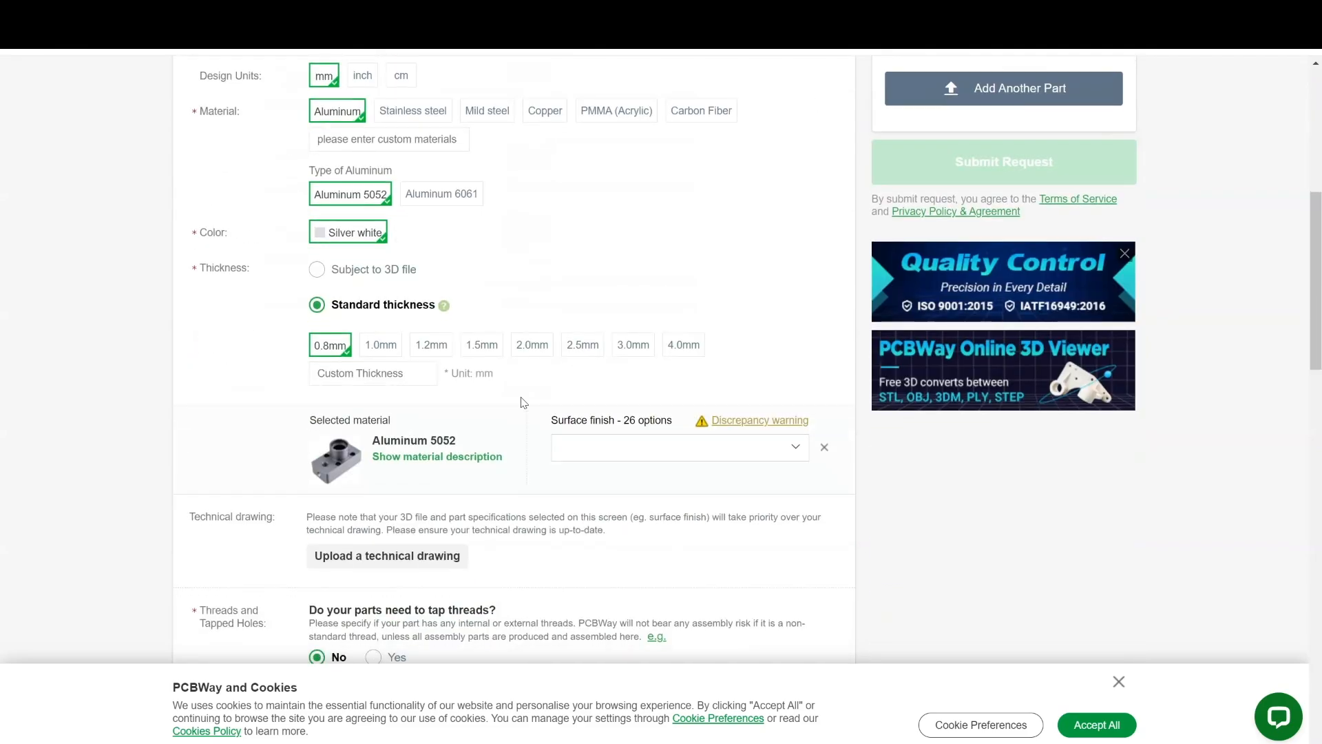
left_click(481, 345)
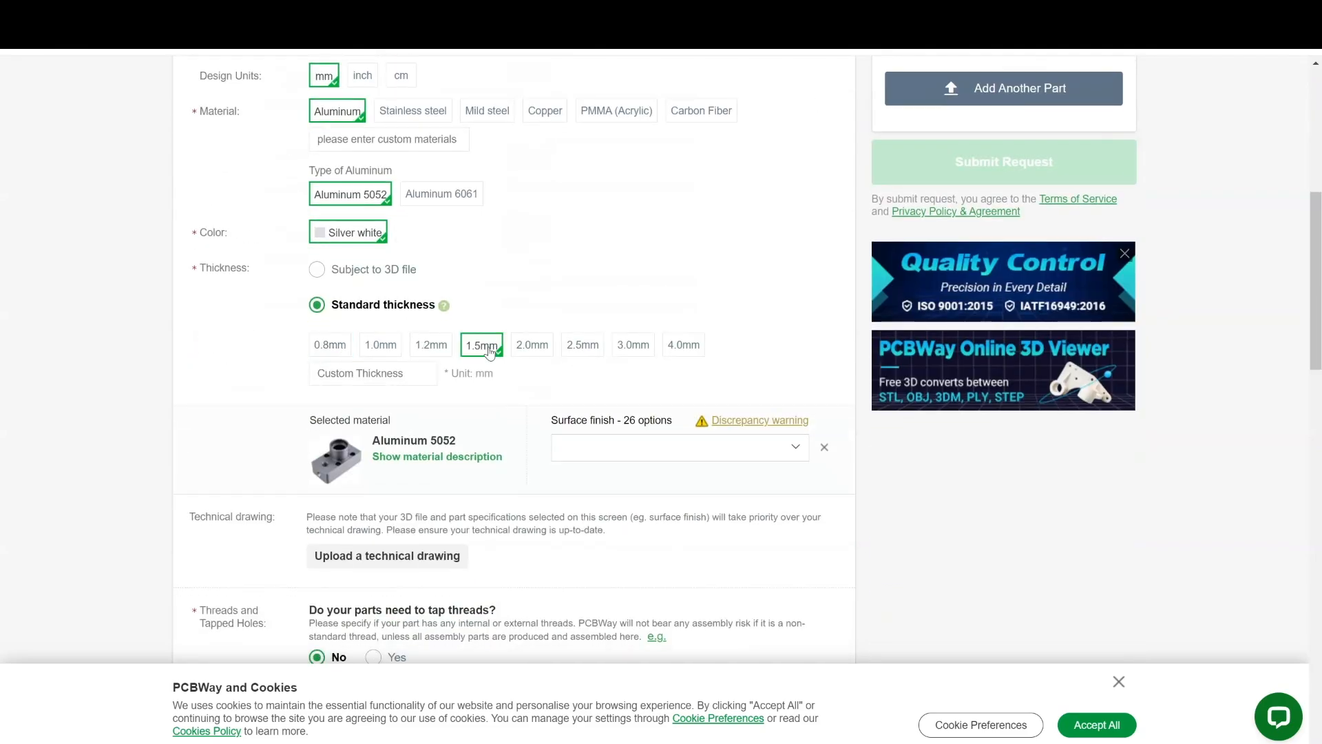
Choose an anodized surface finish in black.
scroll("down", 3)
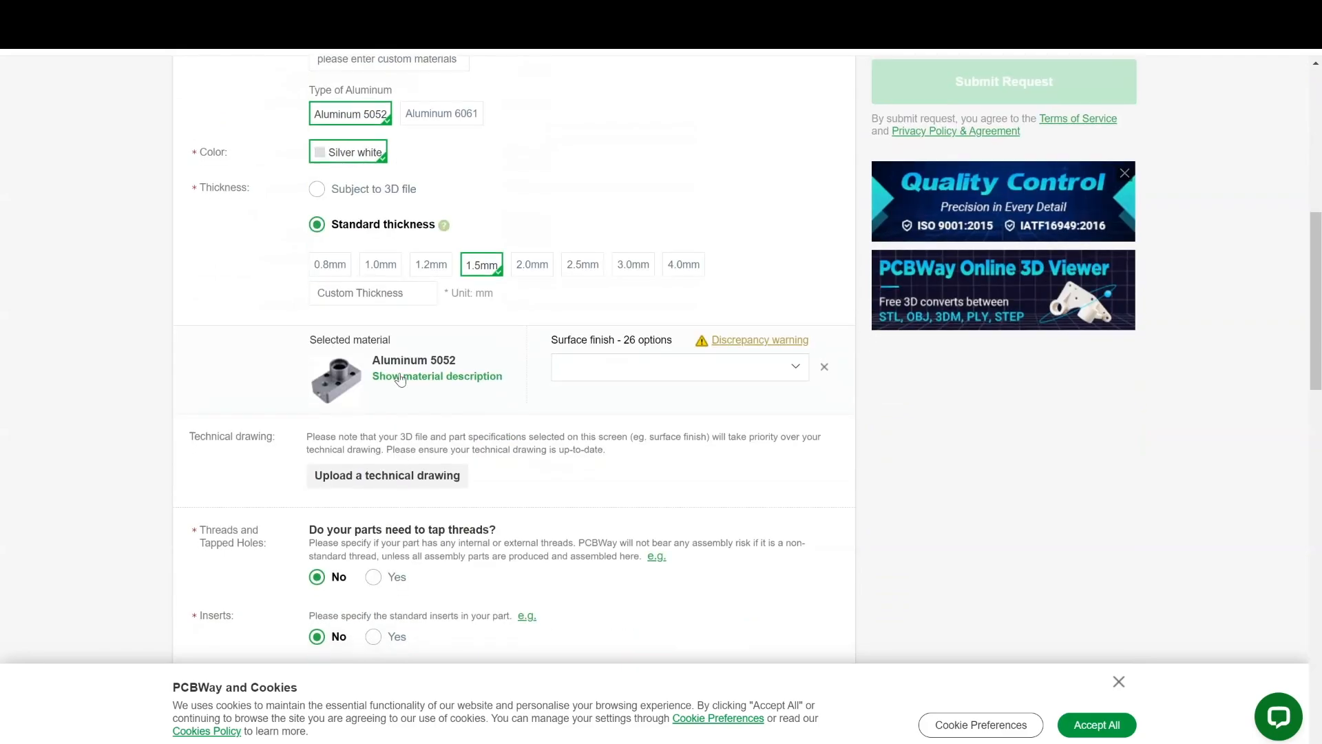
left_click(679, 366)
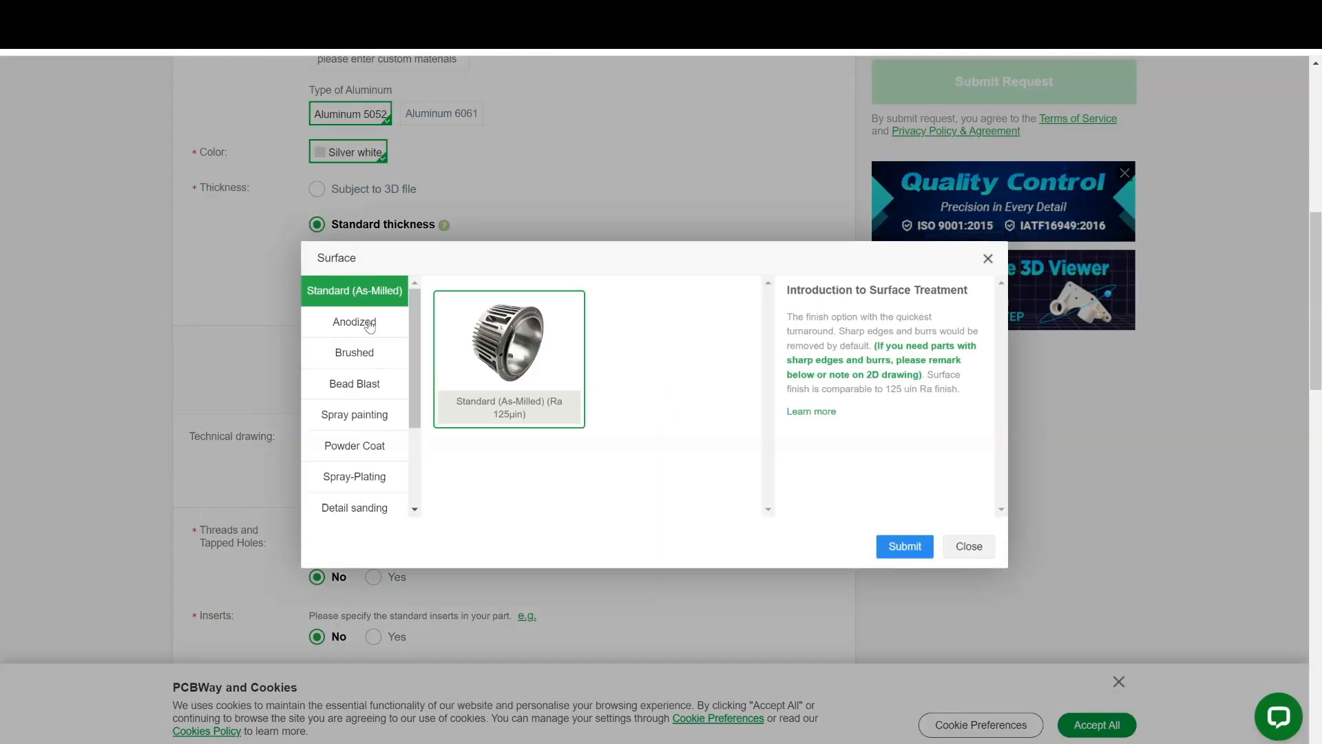
left_click(354, 322)
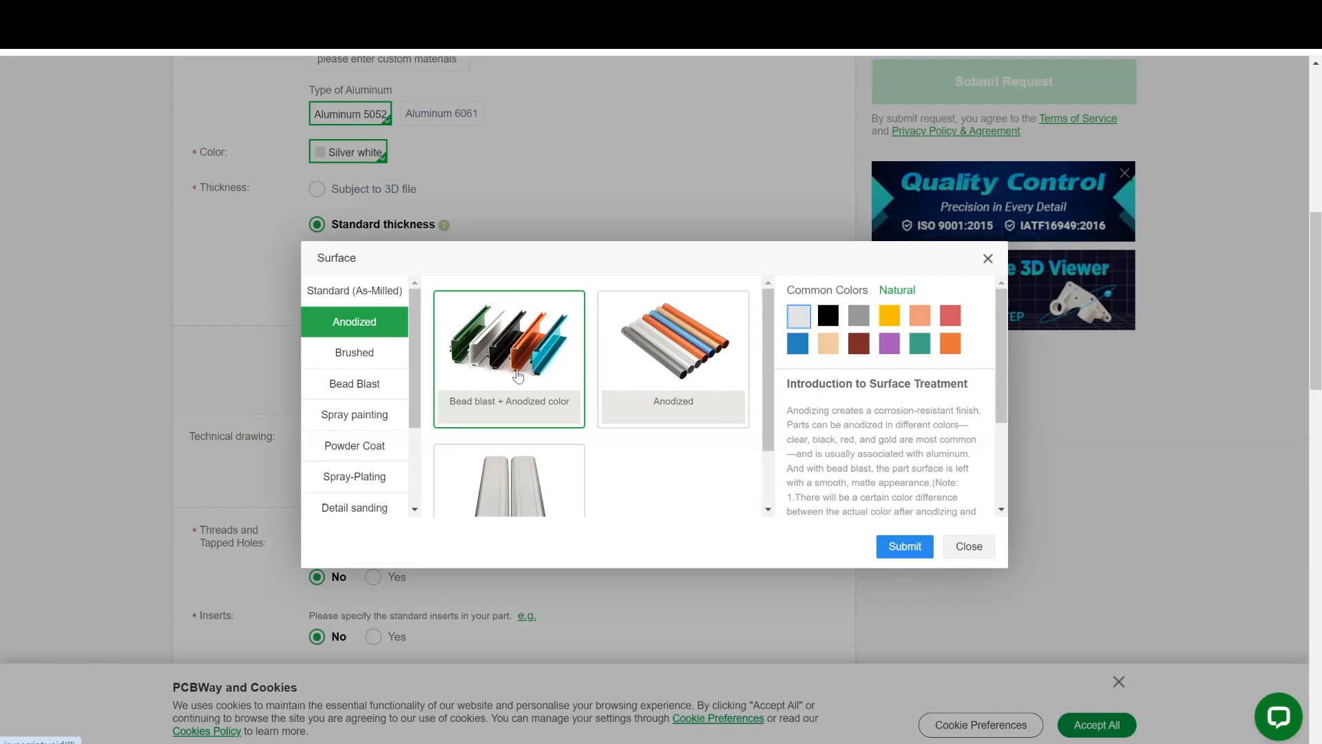
left_click(827, 316)
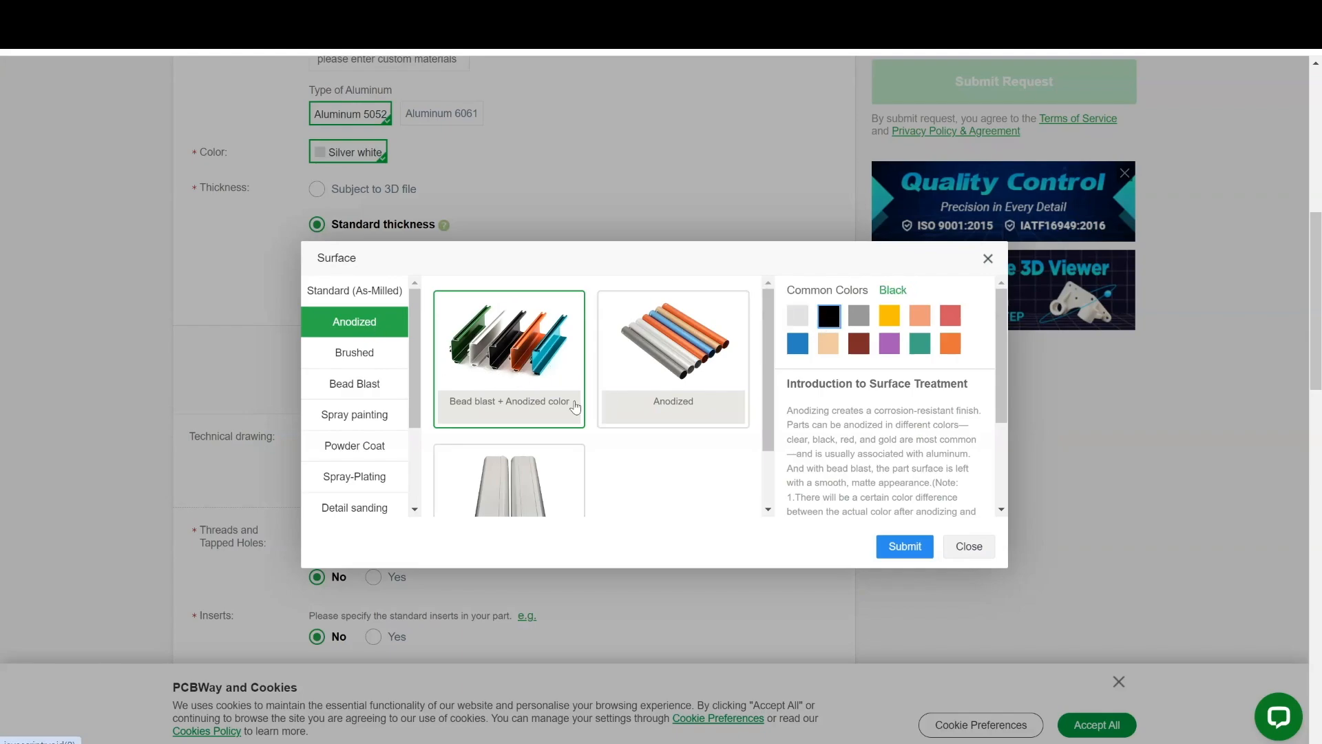